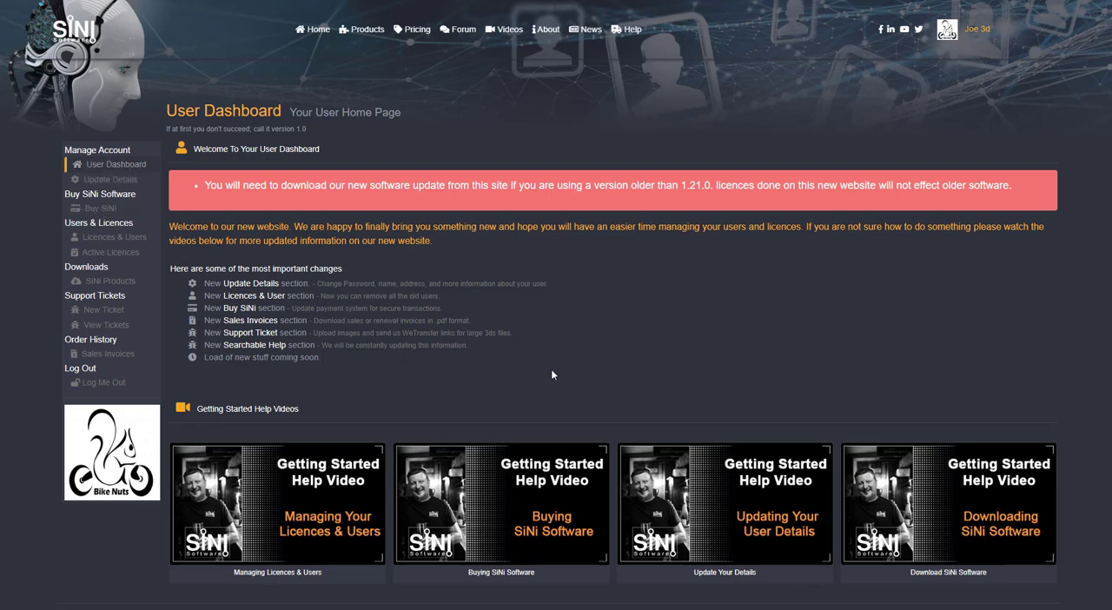
Go to the Buy SiNi page from the left sidebar.
left_click(101, 207)
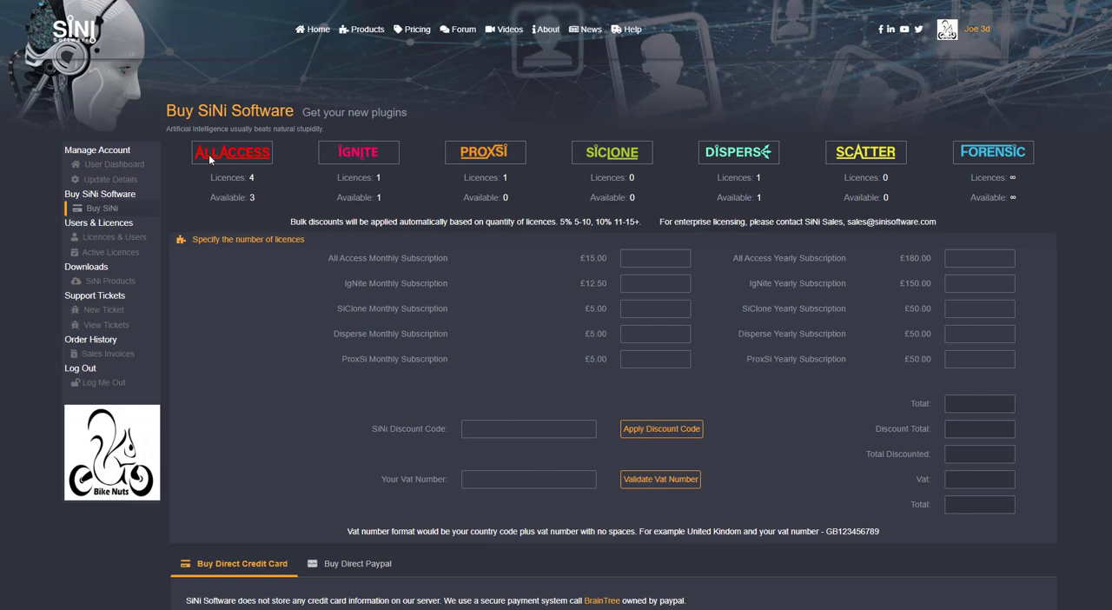
mouse_move(328, 218)
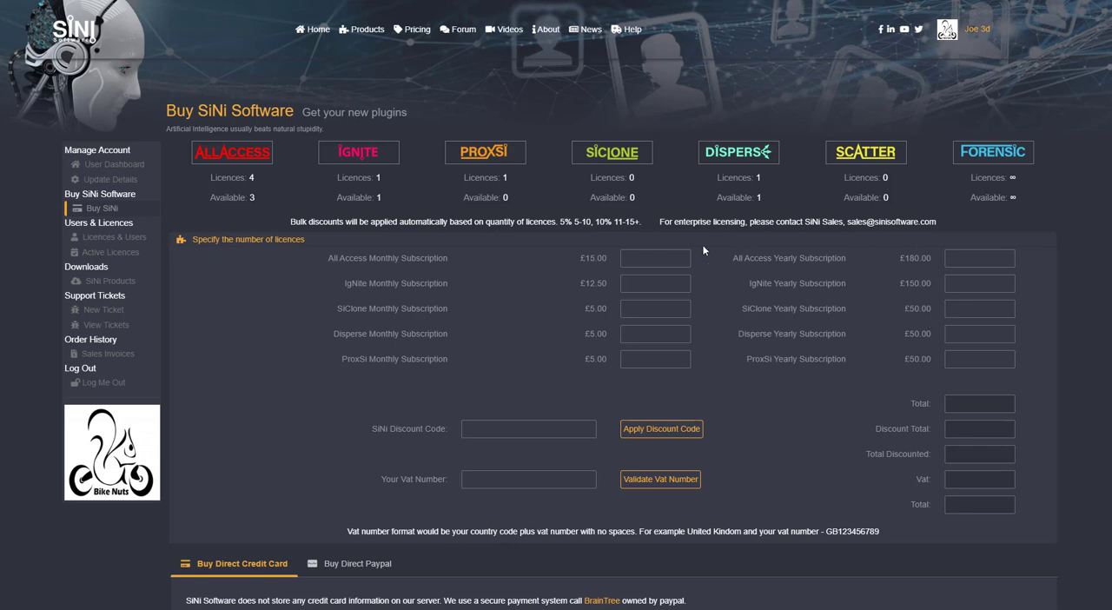
mouse_move(744, 398)
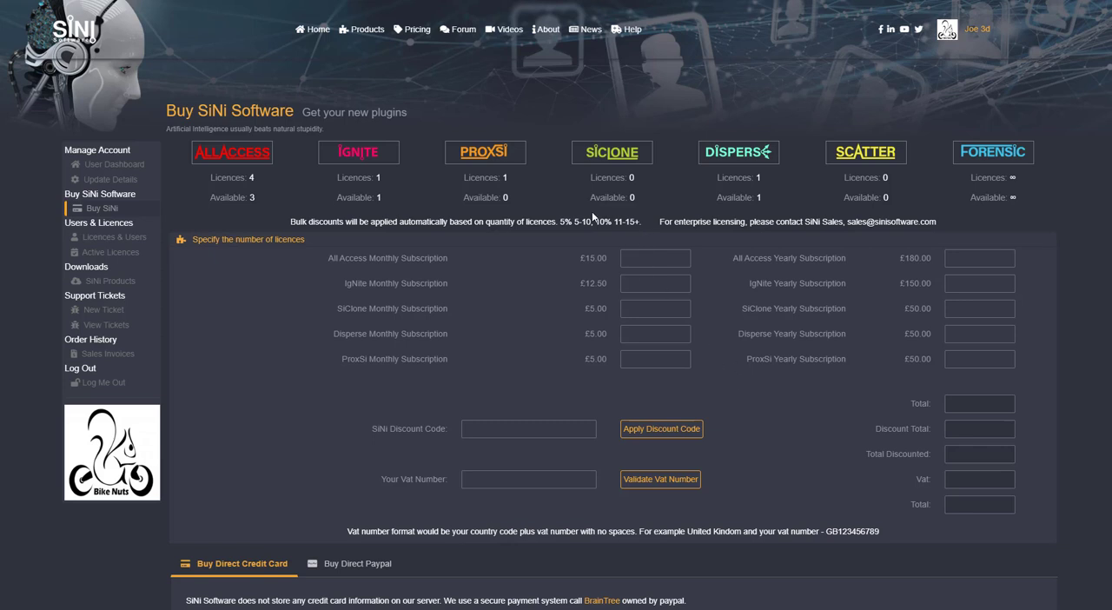
mouse_move(672, 229)
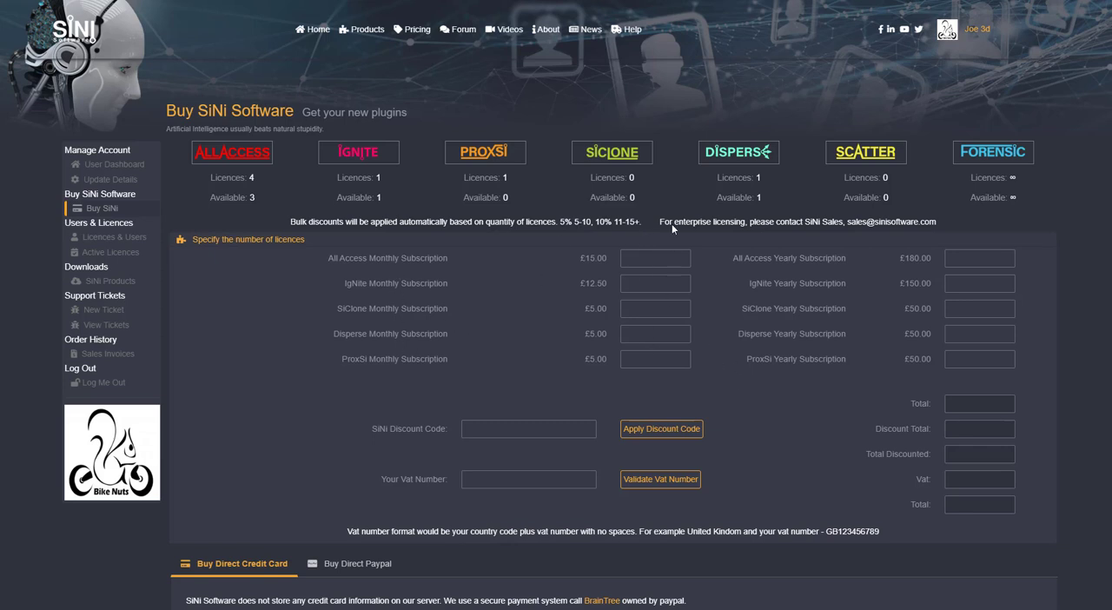
mouse_move(989, 296)
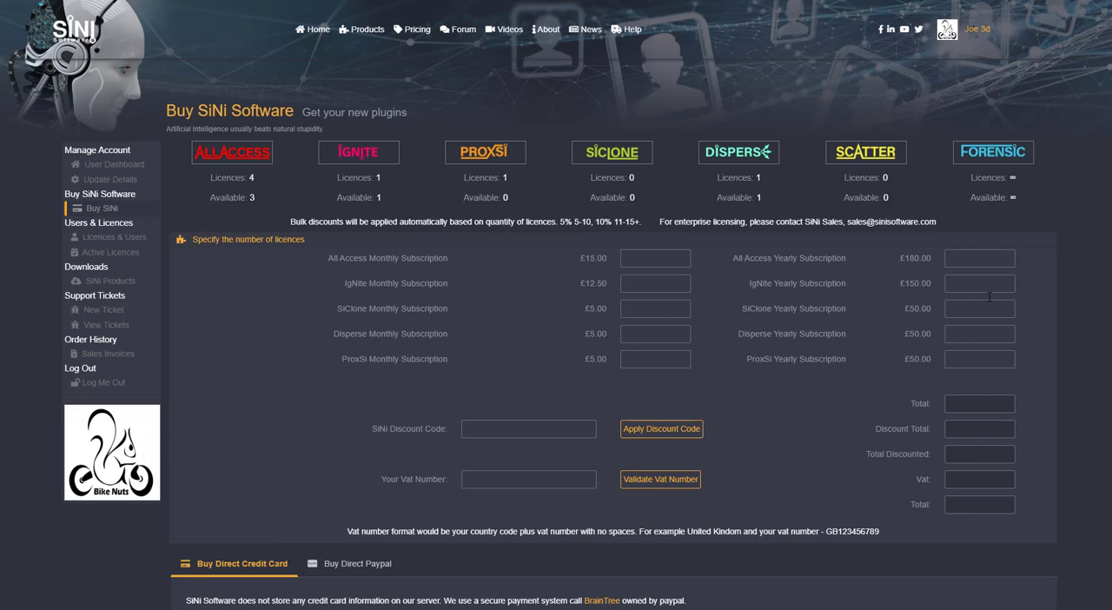
mouse_move(792, 466)
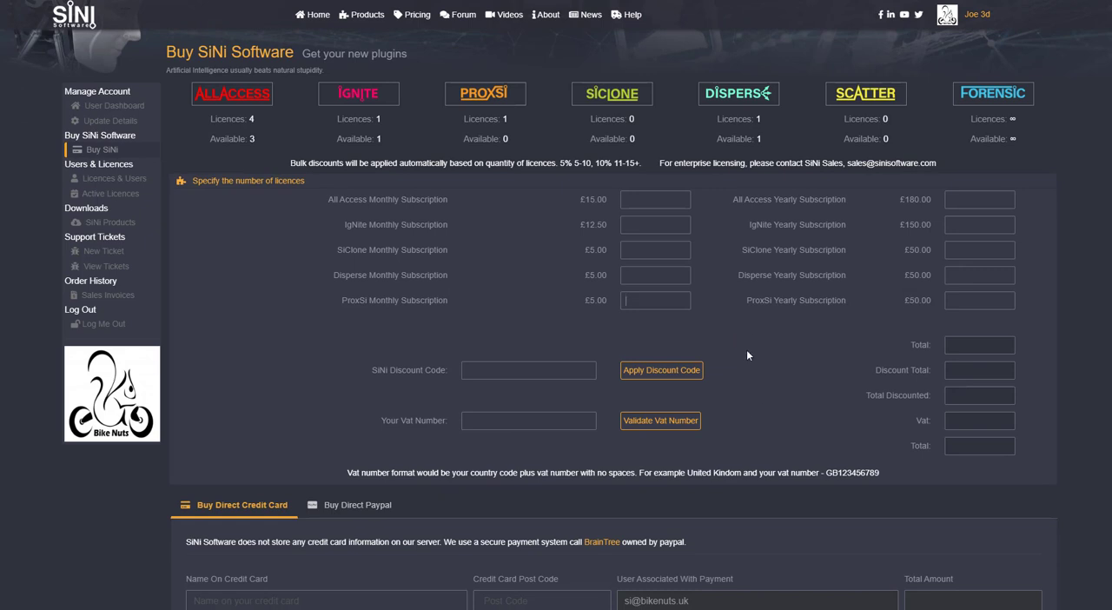
Enter 11 ProxSi monthly licences, getting a 10% bulk discount and a £59.40 total.
type("1")
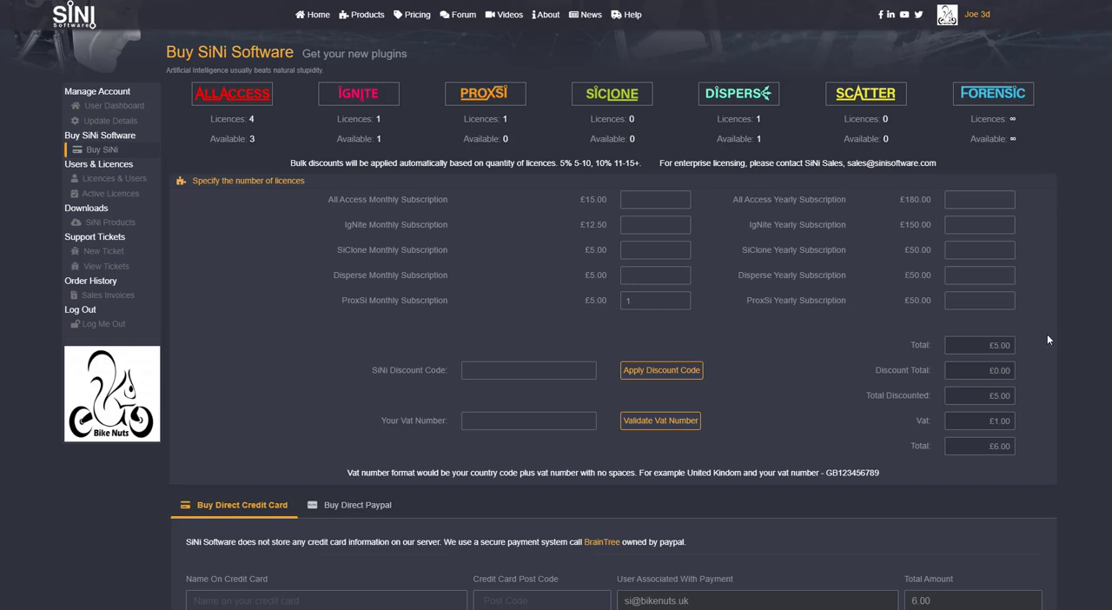
mouse_move(755, 368)
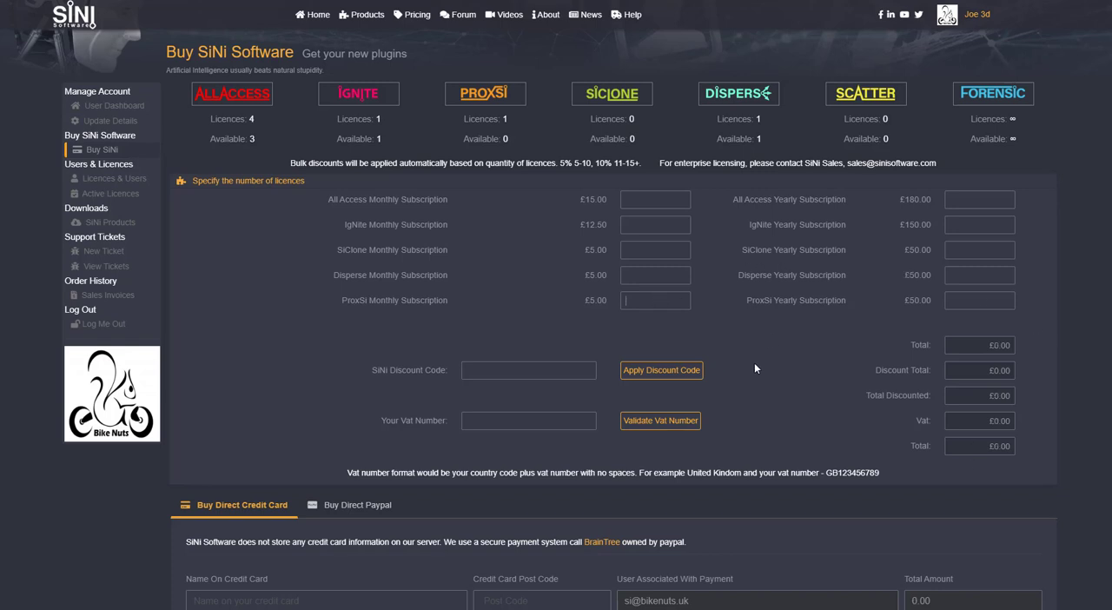
mouse_move(754, 369)
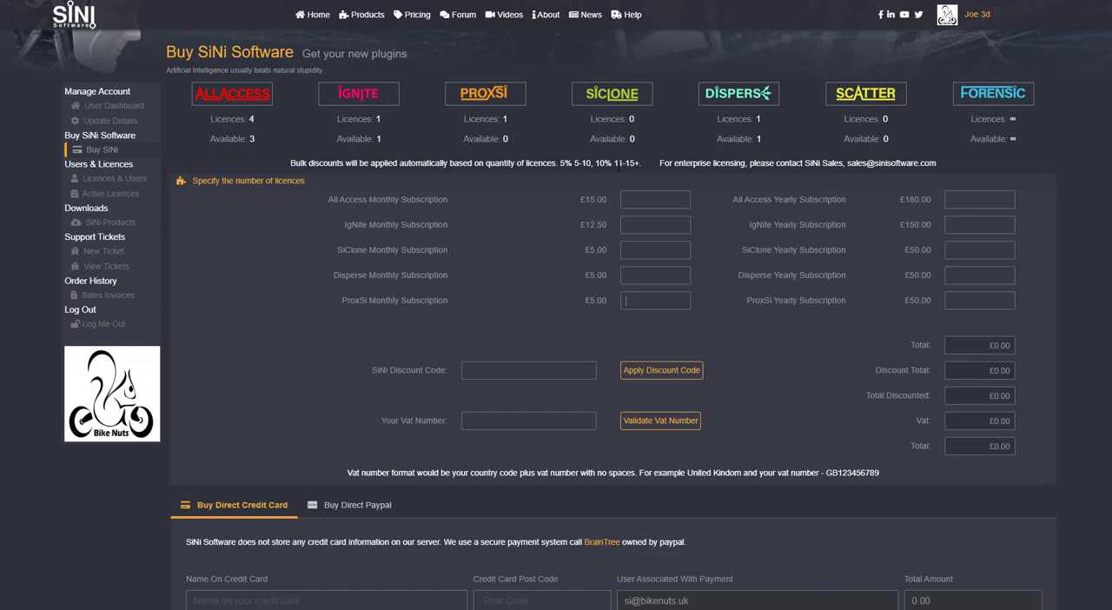
mouse_move(737, 334)
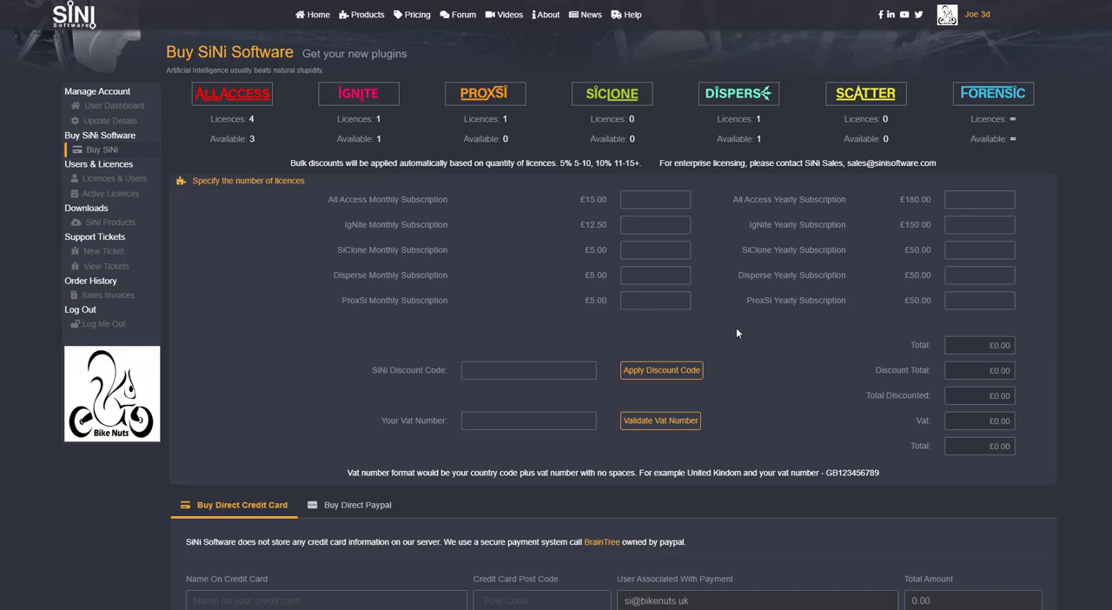
type("5")
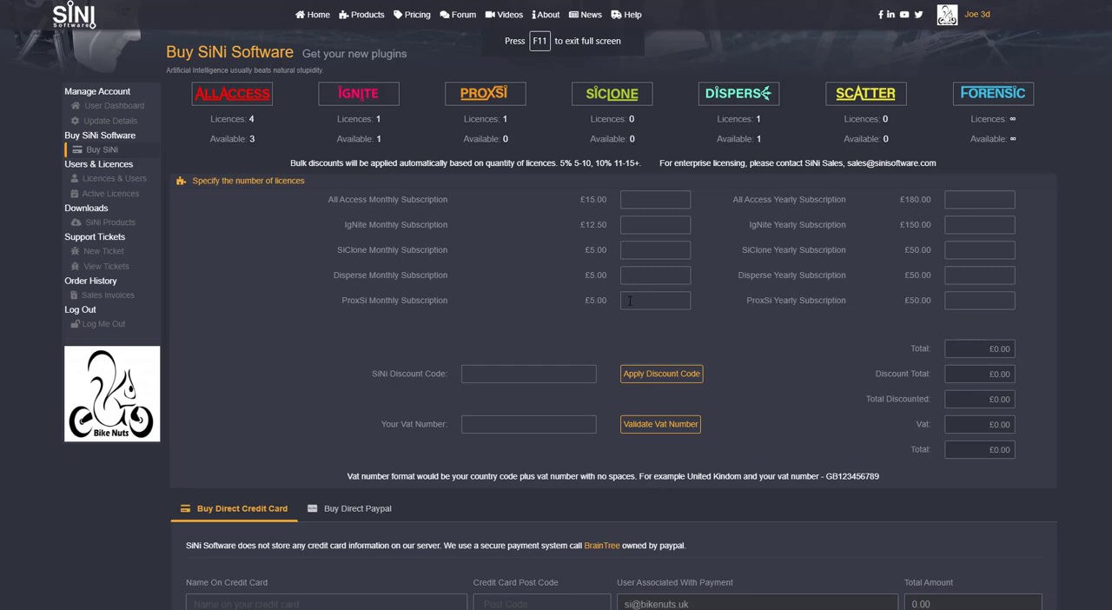
type("11")
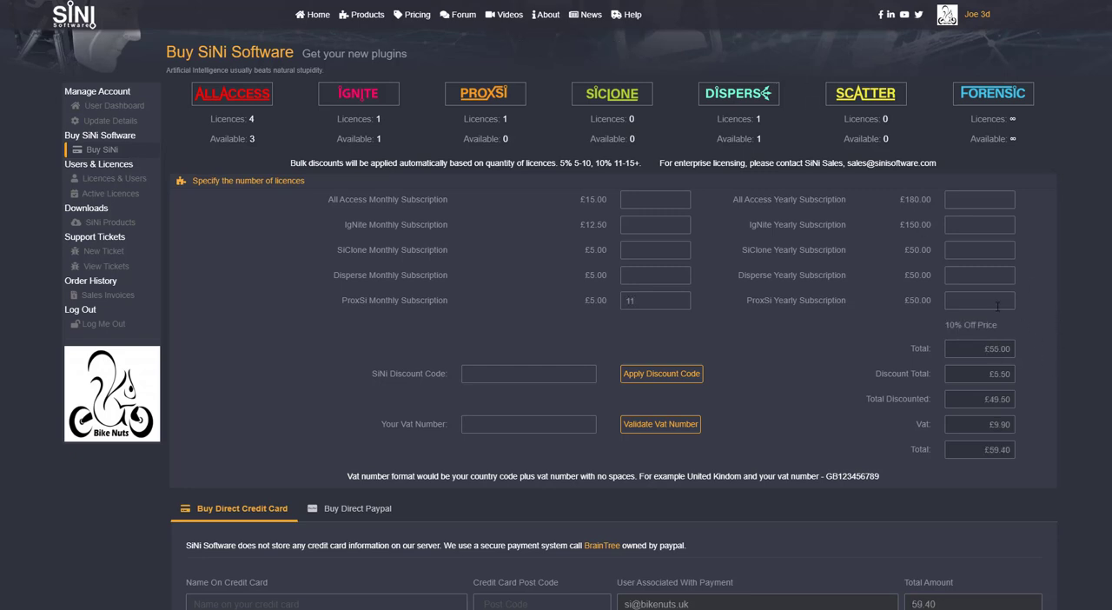
mouse_move(827, 363)
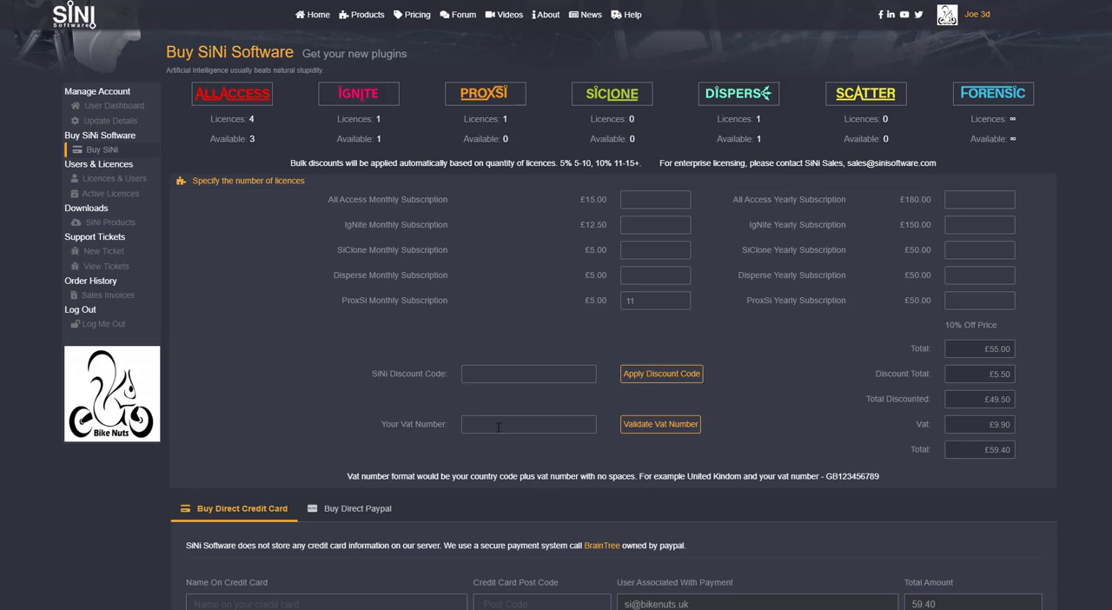
Validate VAT number GB343420041, removing VAT for a £49.50 total.
type("GB343420041")
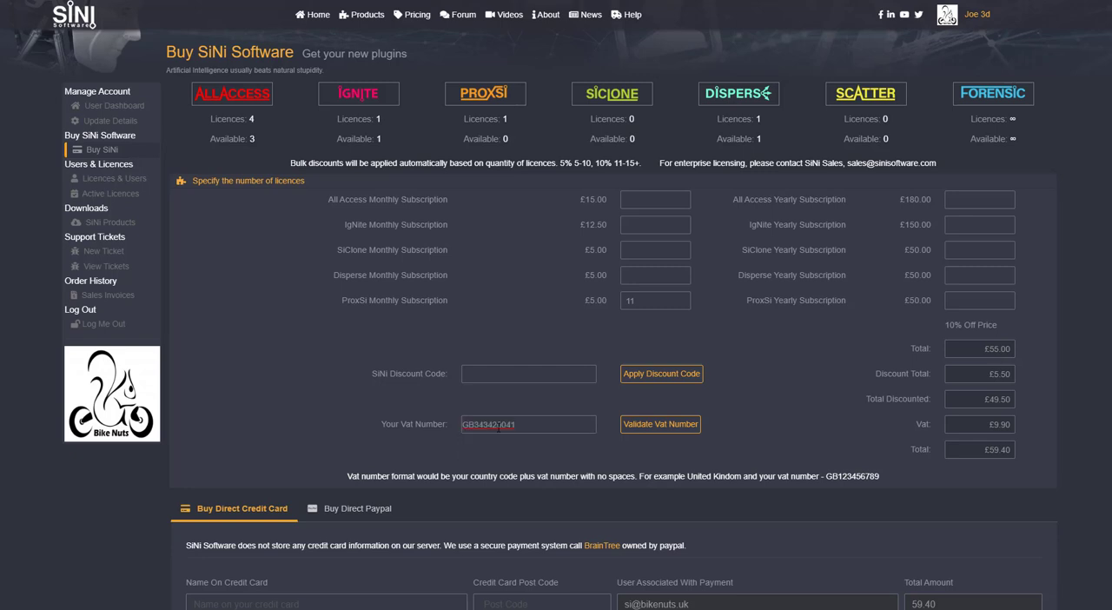
type("GB343420041")
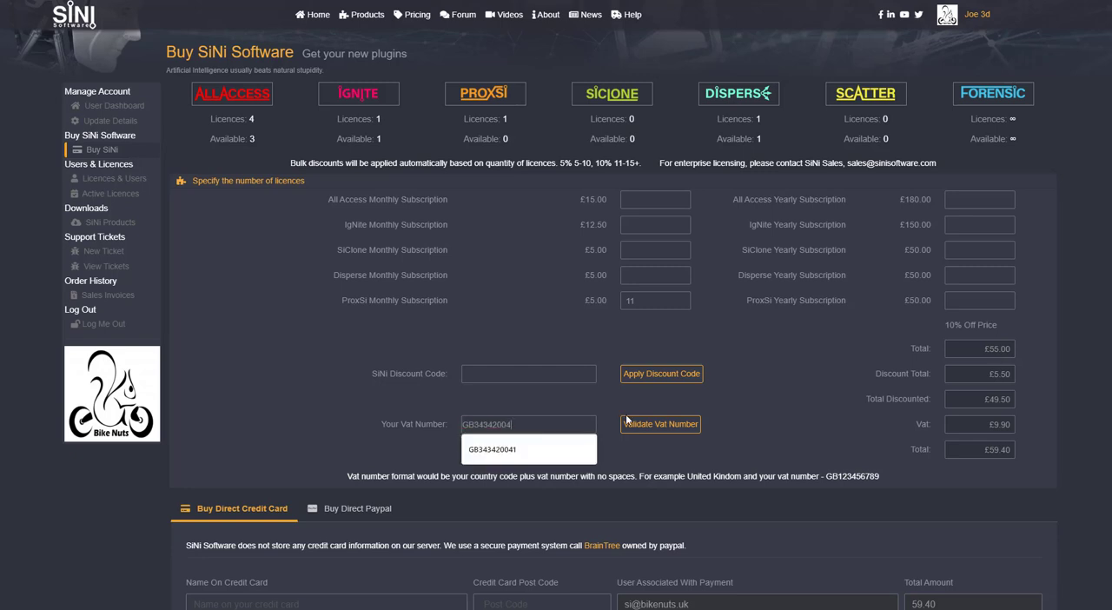
left_click(660, 424)
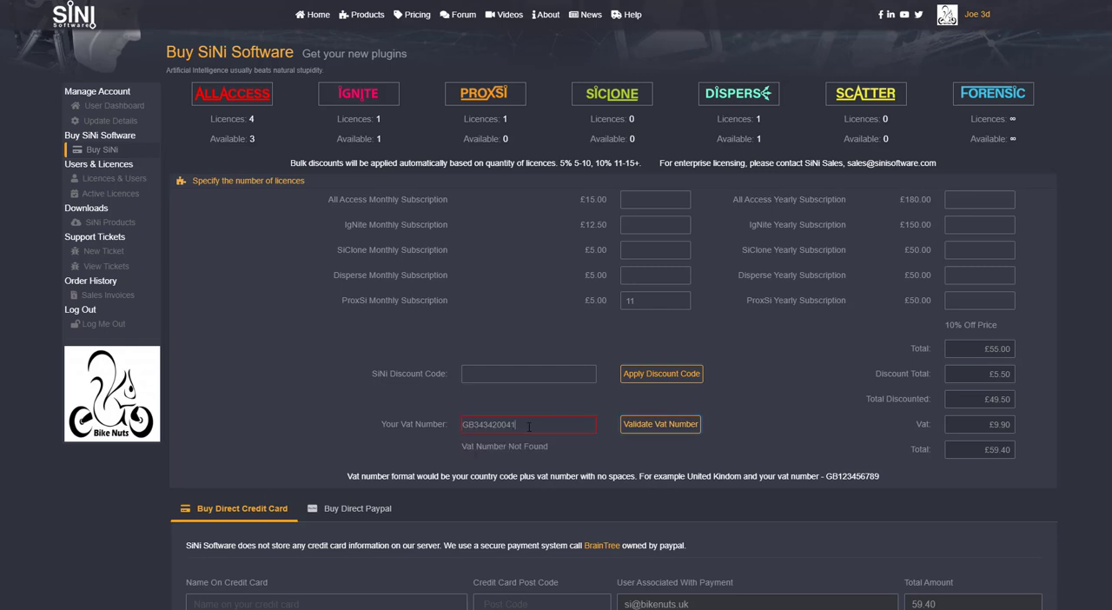
left_click(661, 424)
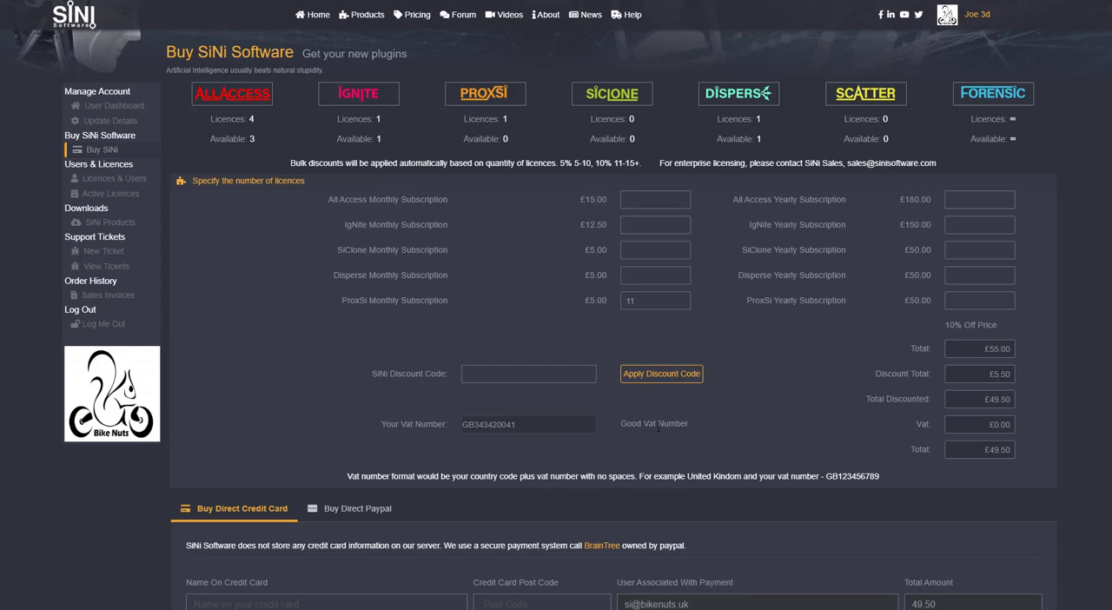
mouse_move(973, 482)
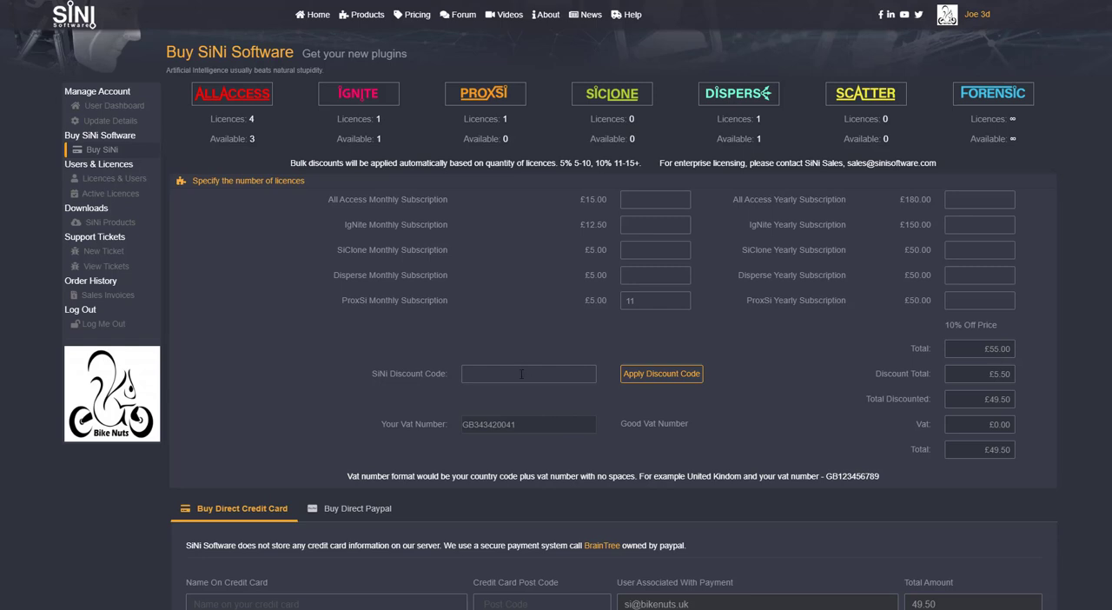
Apply discount code SiNi_20 for 20% off, bringing the total to £38.50.
type("SiNi_")
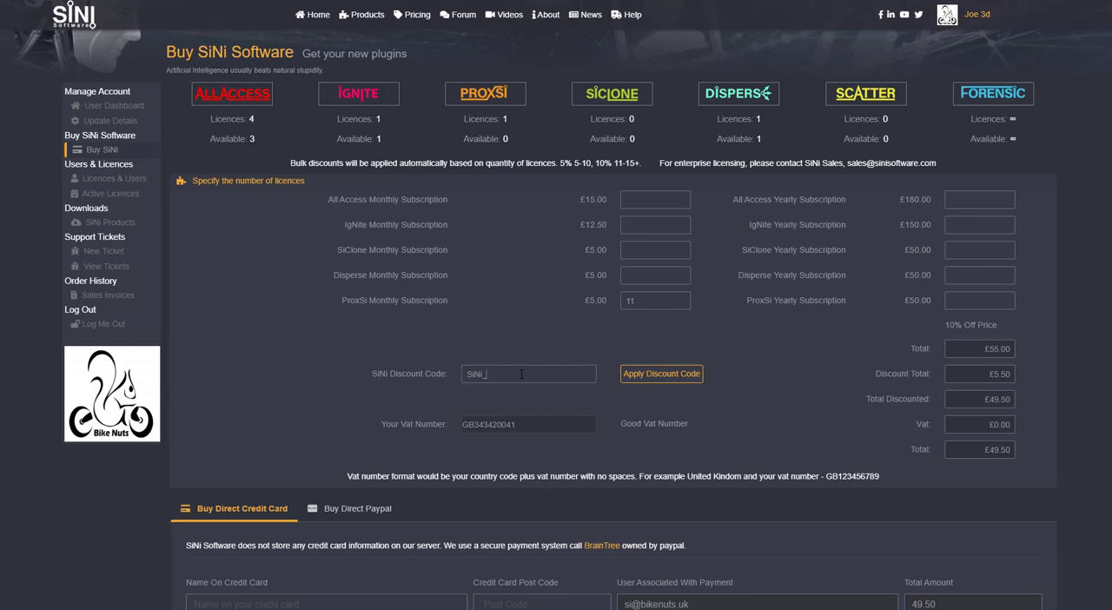
type("20")
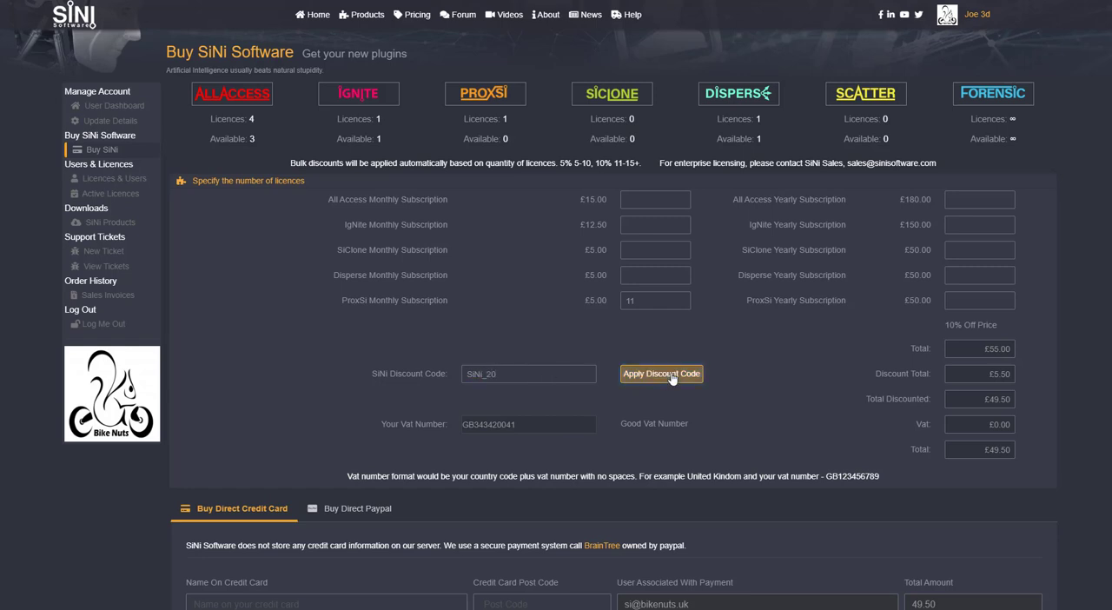
left_click(661, 374)
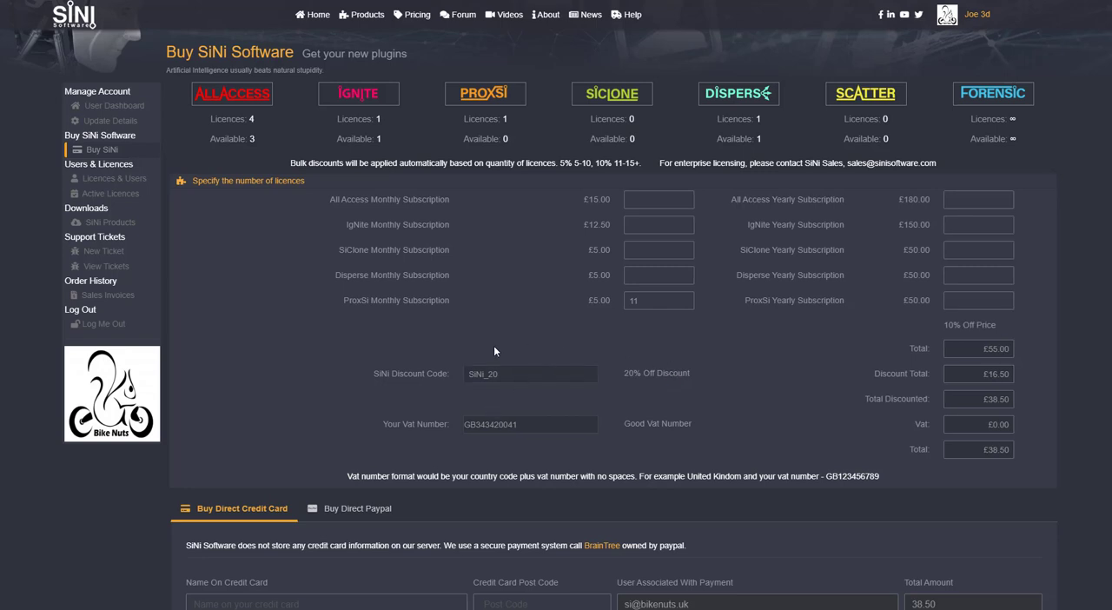
mouse_move(751, 387)
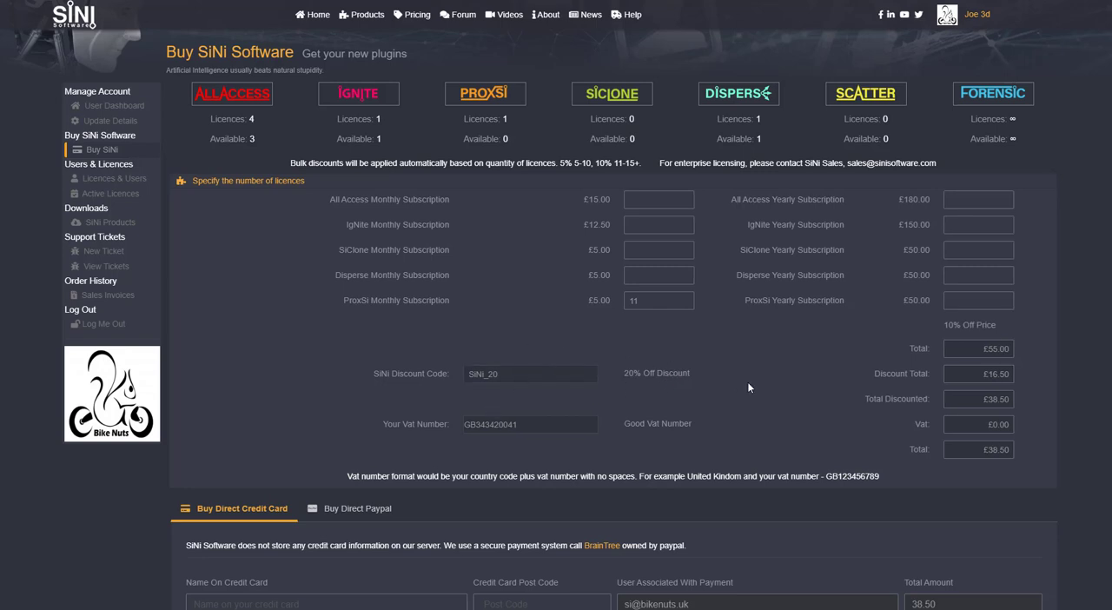
mouse_move(1001, 331)
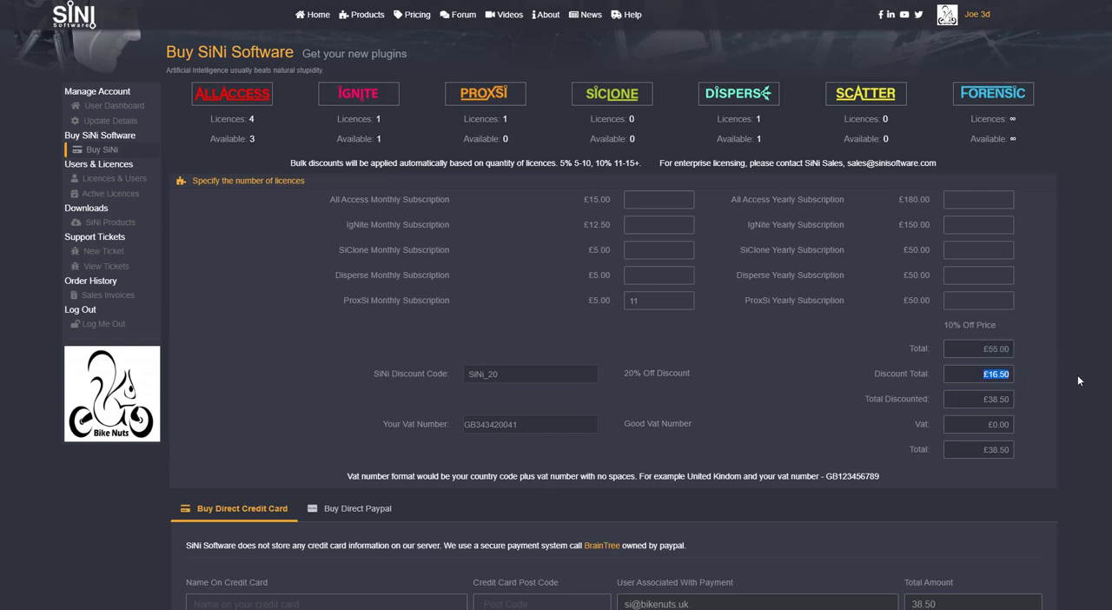
mouse_move(737, 369)
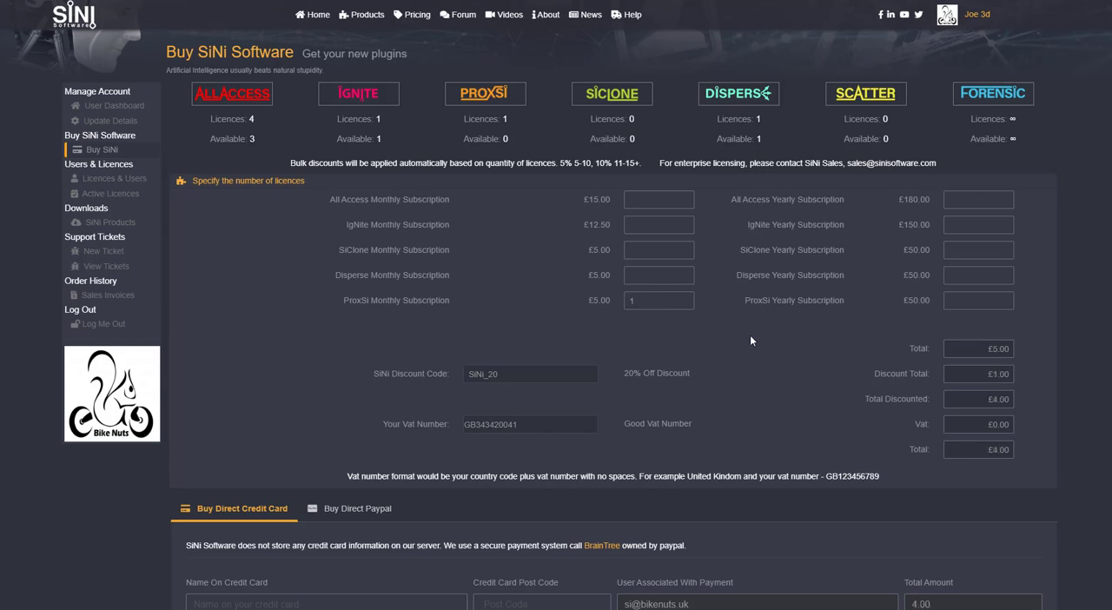
Scroll down to the Buy Direct Credit Card payment form for the one-licence £4.00 order.
scroll("down", 3)
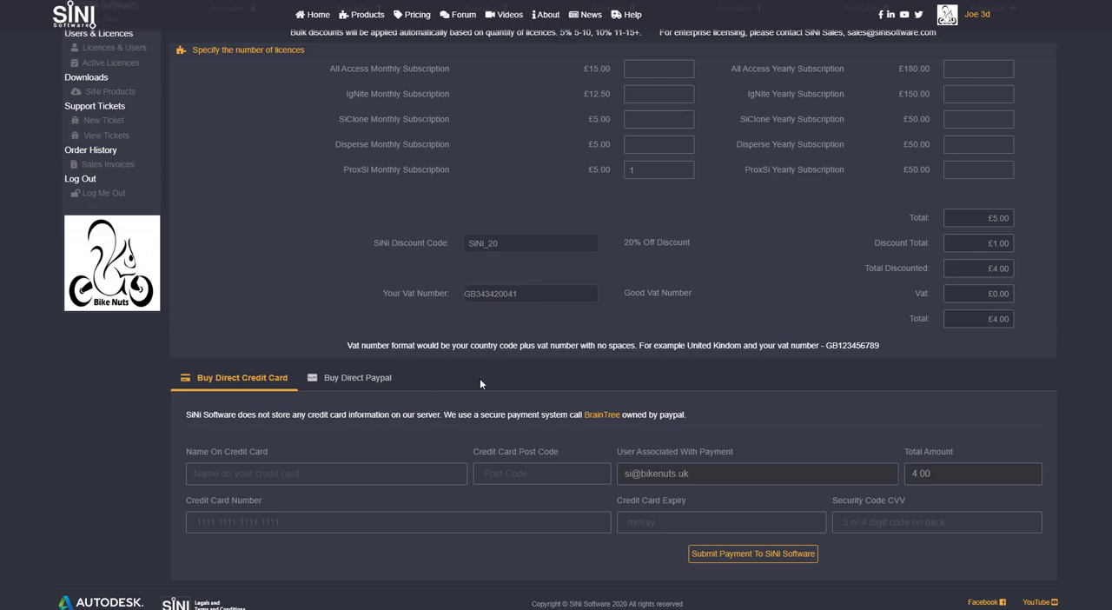
mouse_move(493, 384)
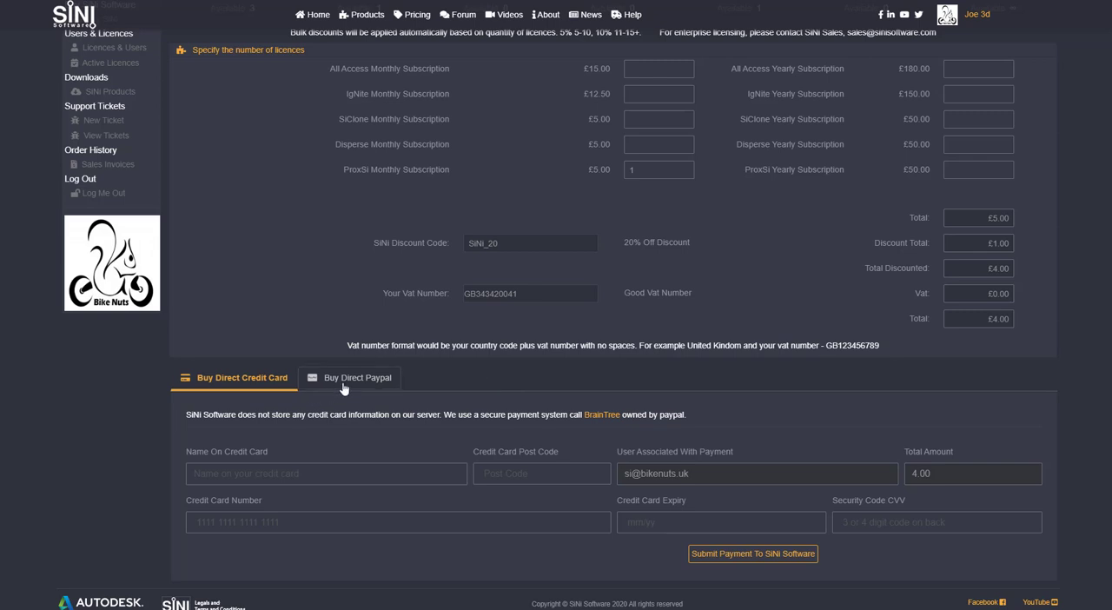
Fill in card name ABC and post code, then submit the £4.00 credit card payment for ProxSi.
left_click(355, 377)
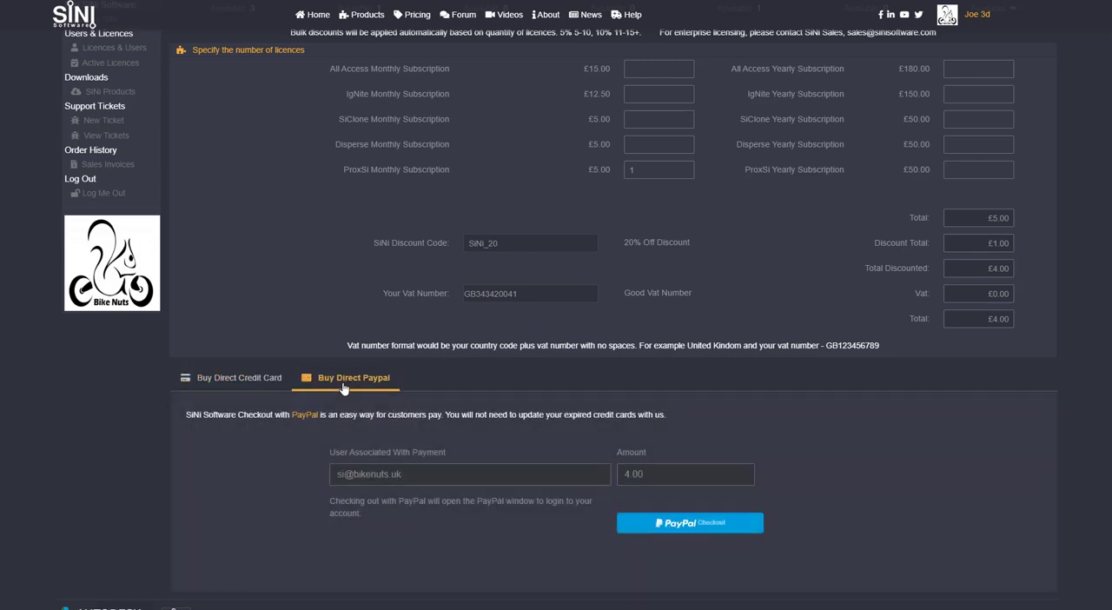
left_click(240, 377)
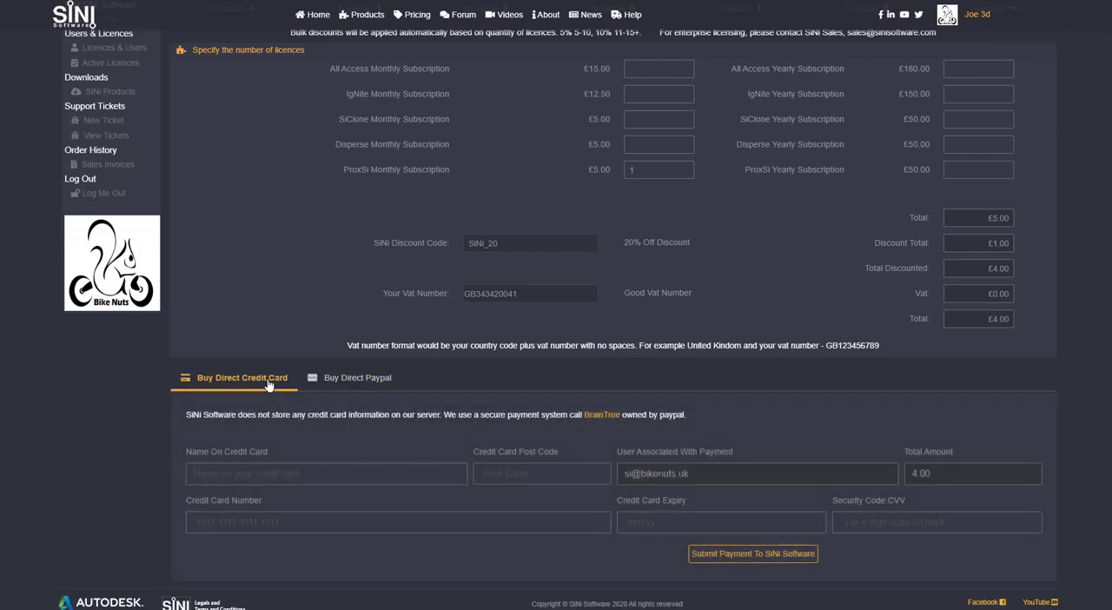
left_click(327, 473)
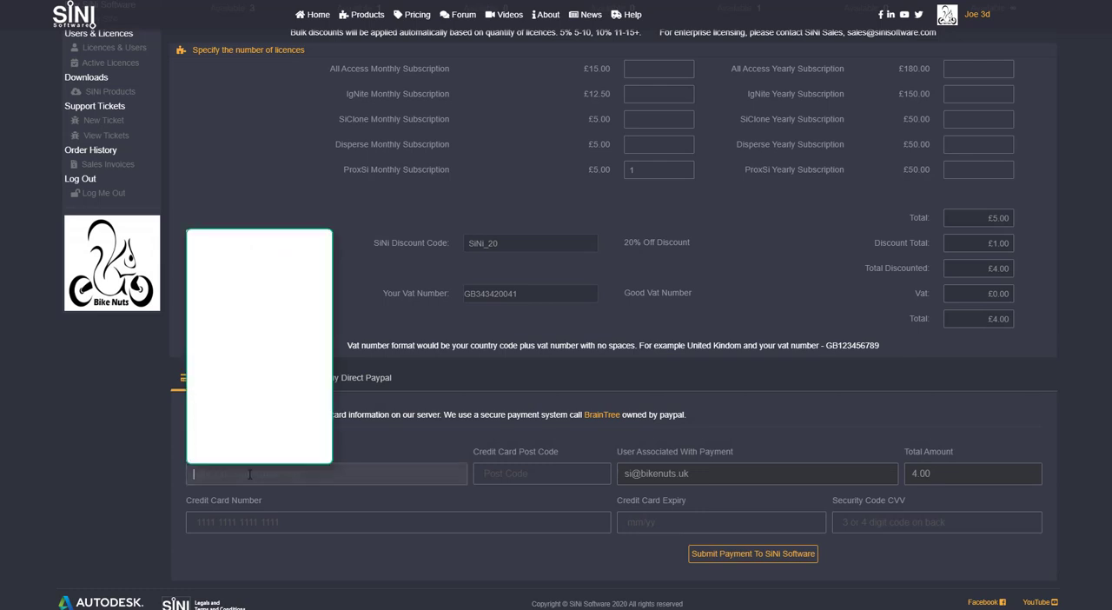
type("ABC")
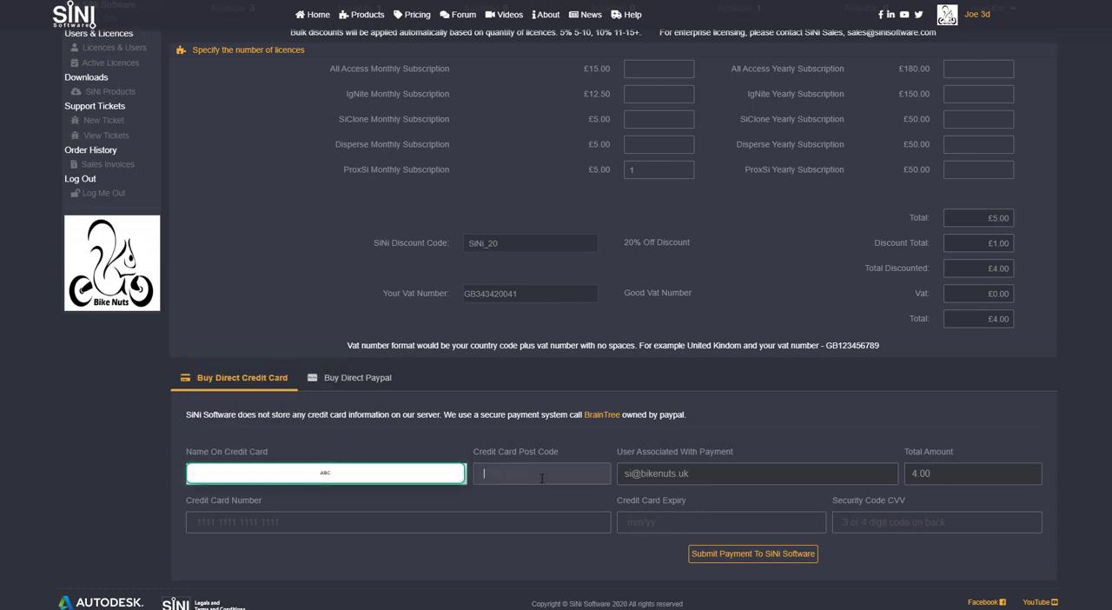
left_click(542, 473)
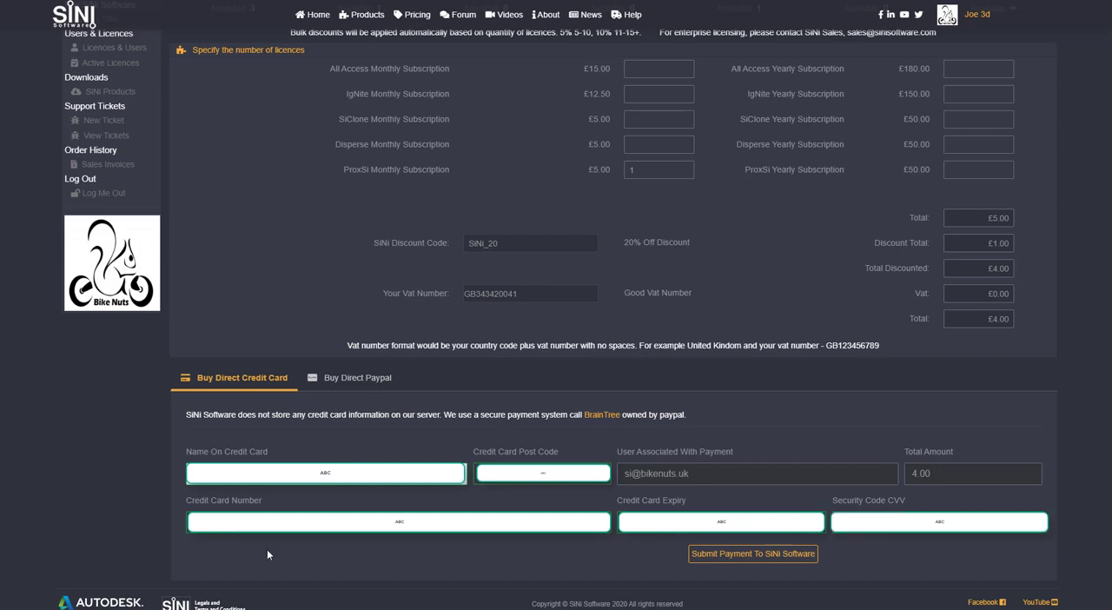
left_click(751, 552)
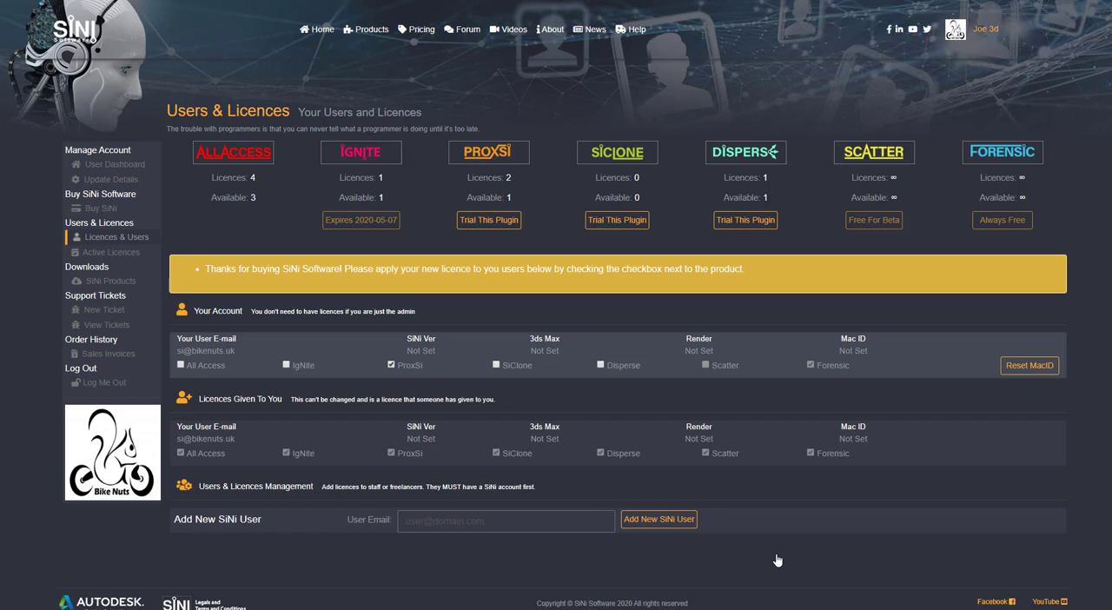
mouse_move(533, 233)
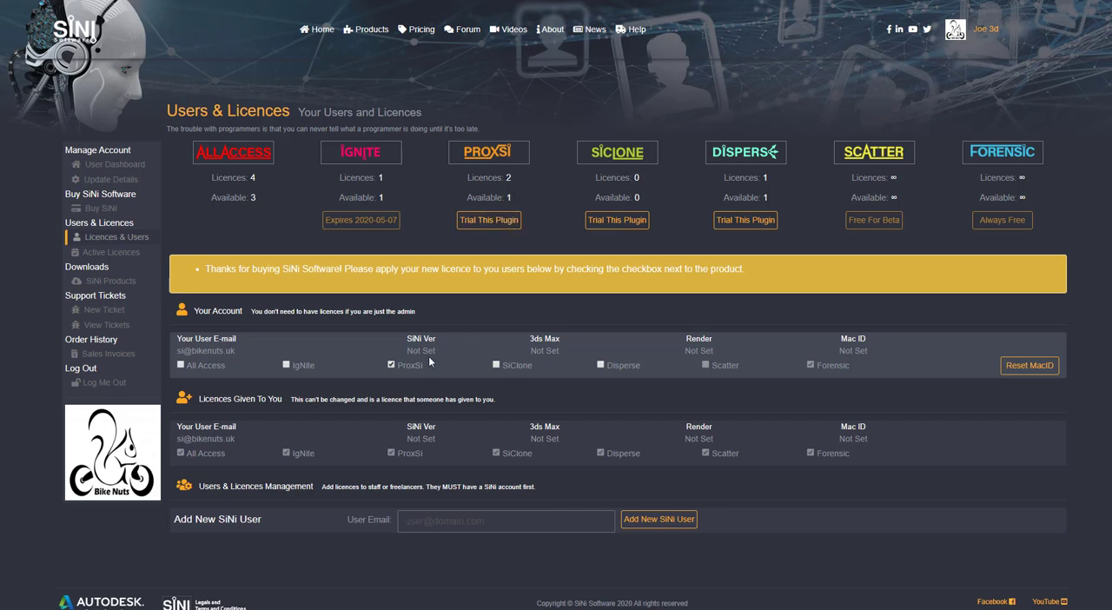
mouse_move(525, 194)
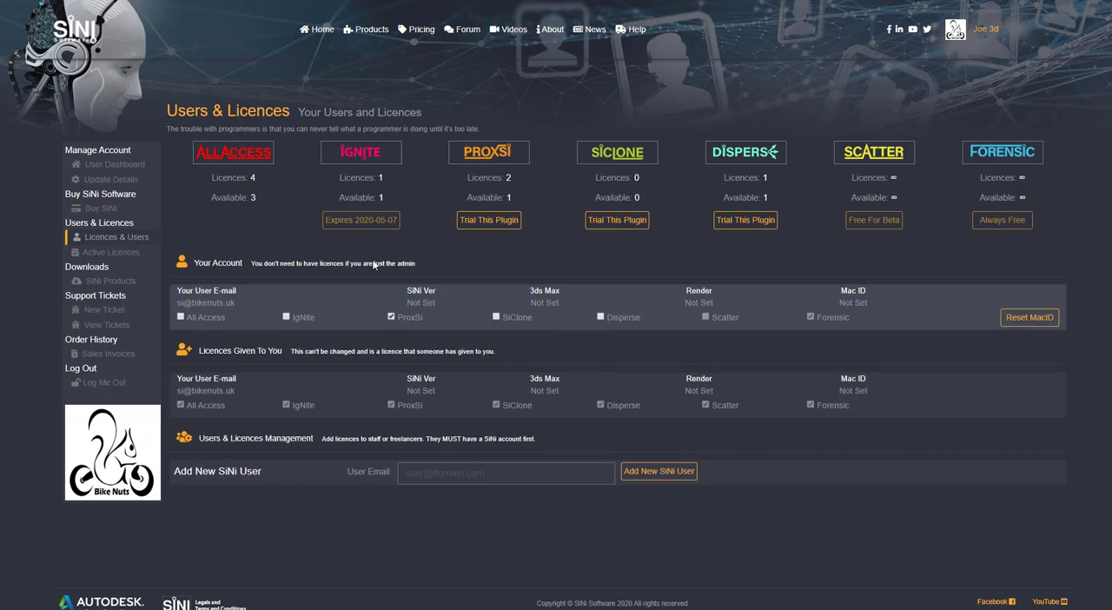
mouse_move(633, 268)
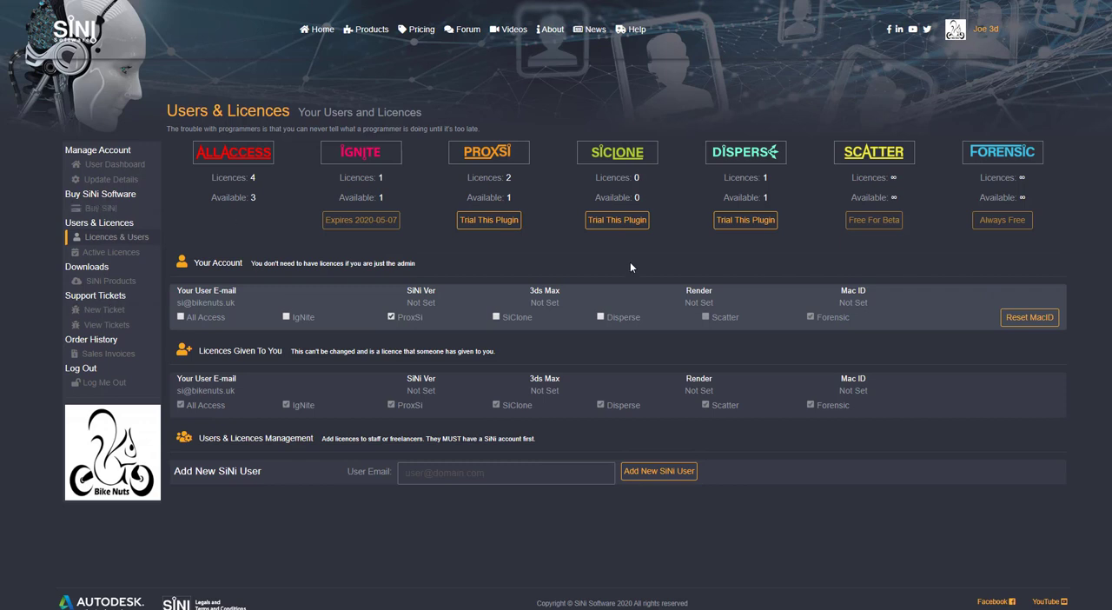
Order one ProxSi monthly licence and attempt PayPal checkout, which is declined.
left_click(101, 149)
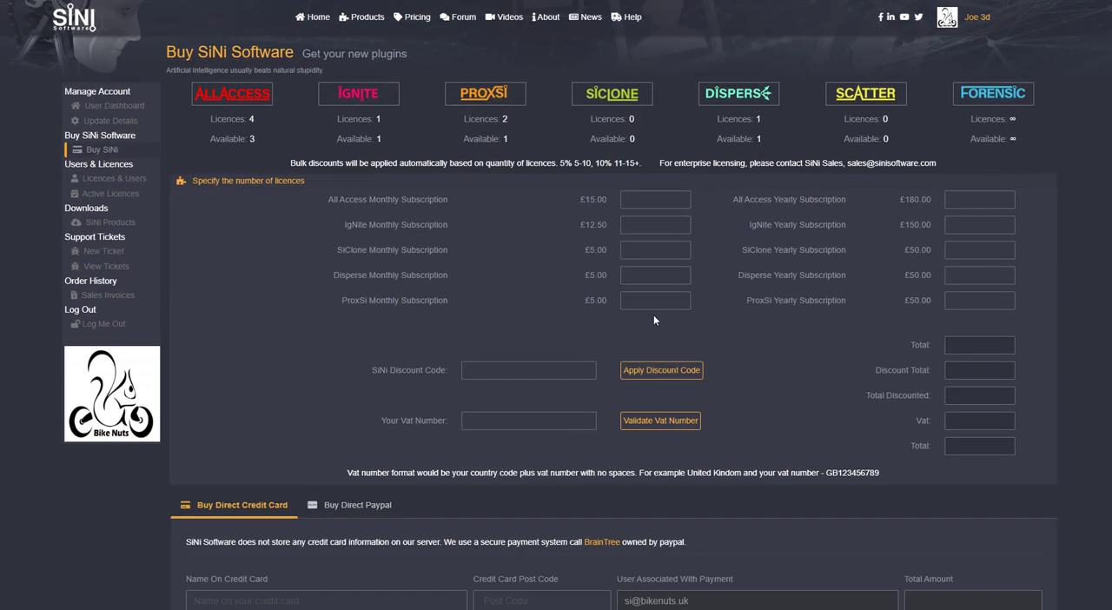
left_click(655, 299)
type("1")
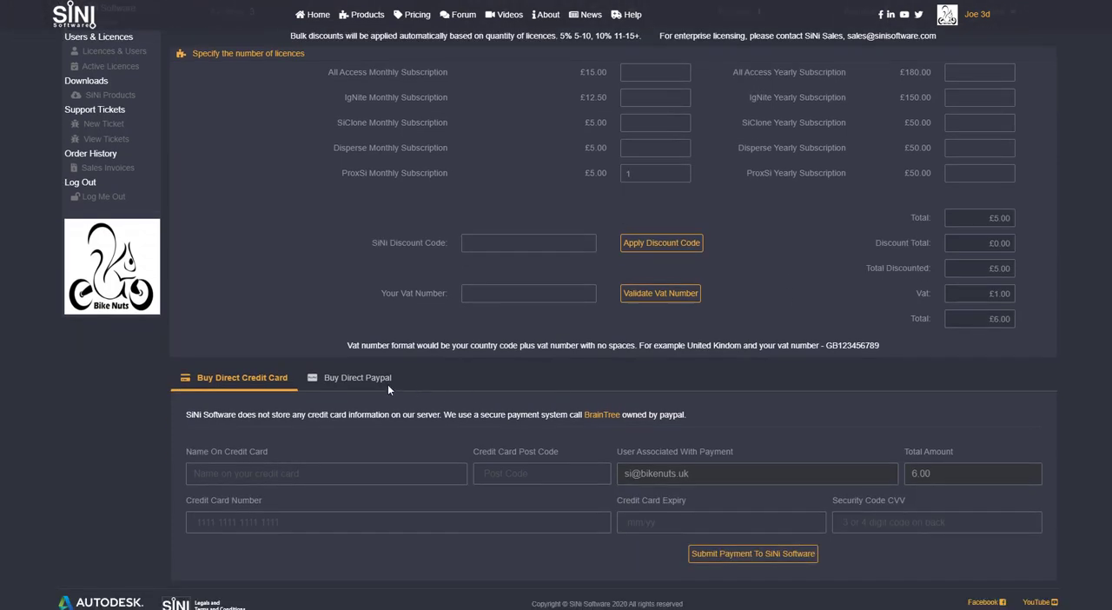
left_click(358, 377)
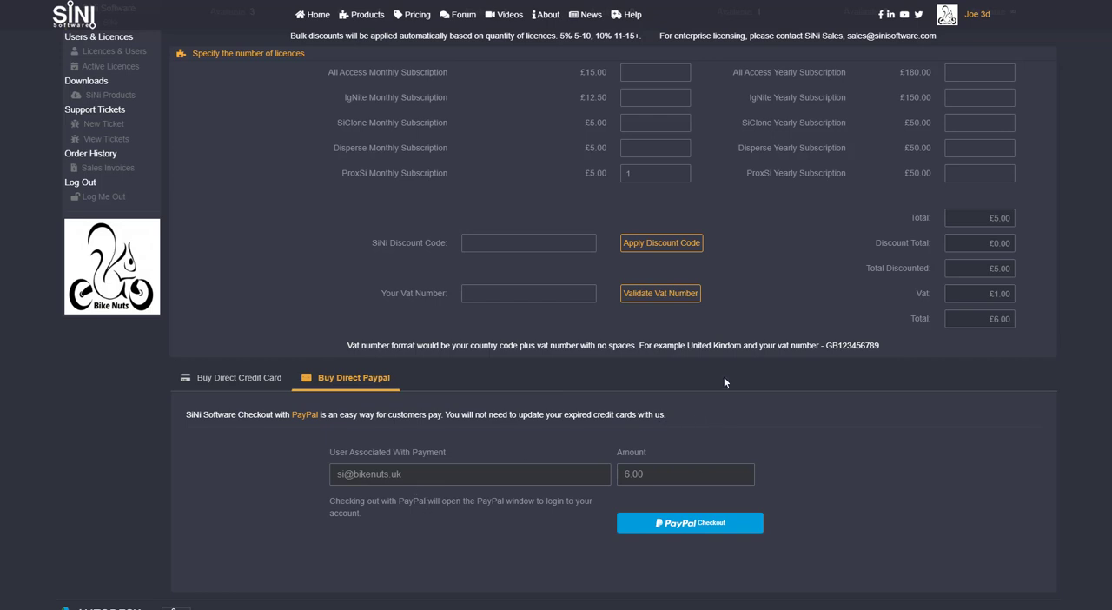
left_click(689, 521)
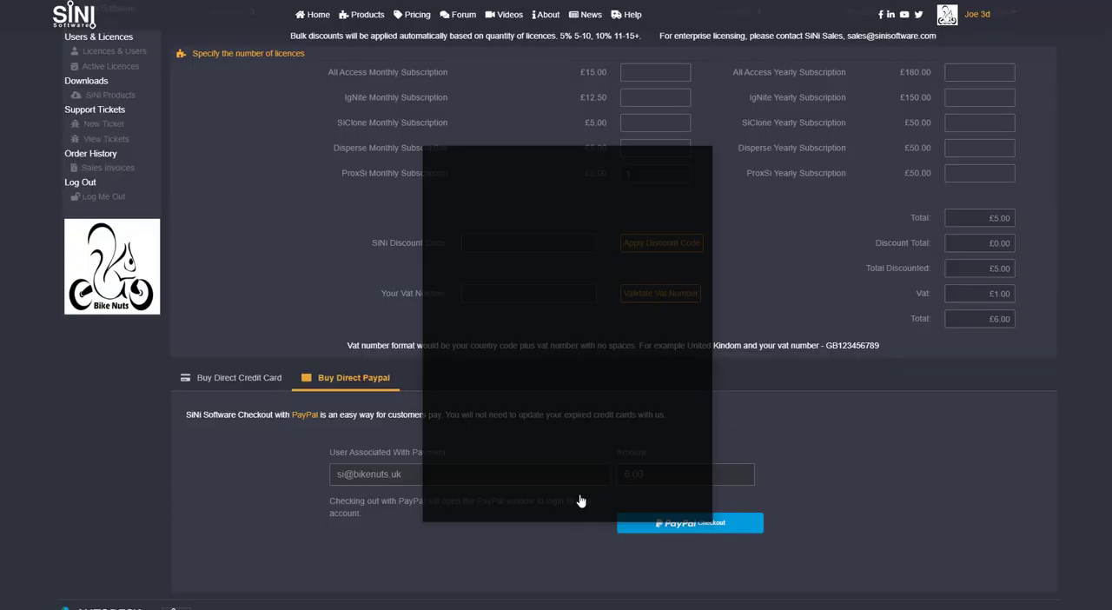
left_click(688, 521)
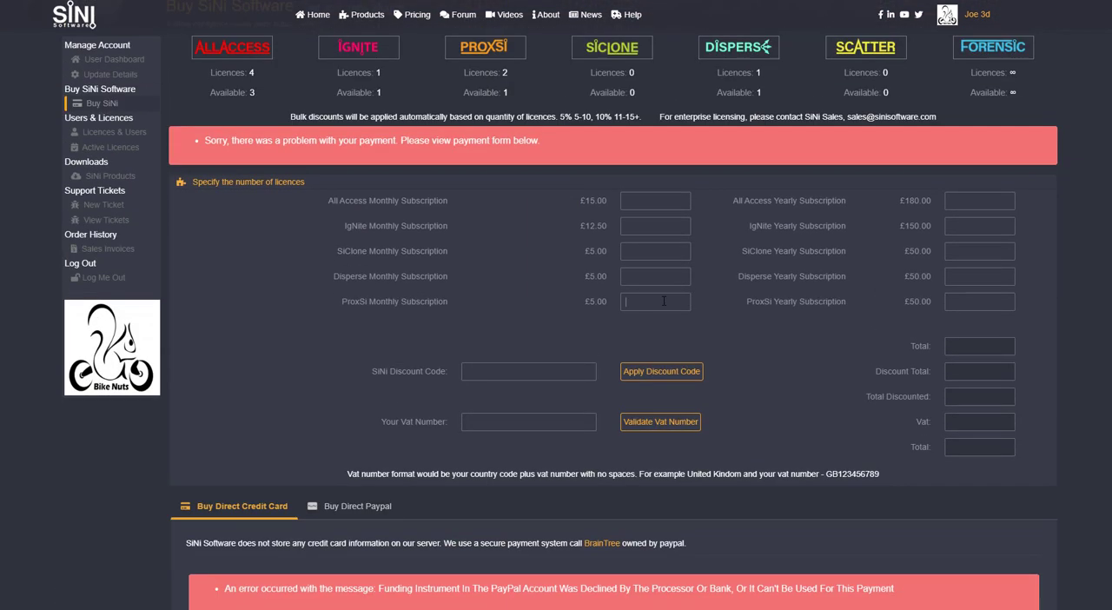
Re-enter 1 ProxSi monthly licence and complete the PayPal checkout successfully.
type("1")
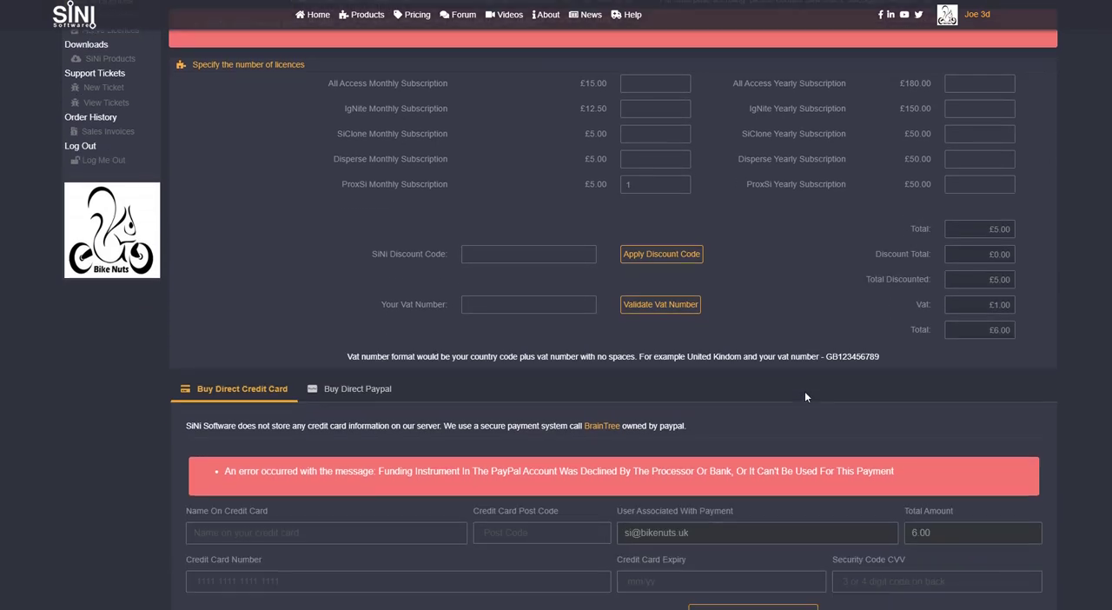
left_click(358, 388)
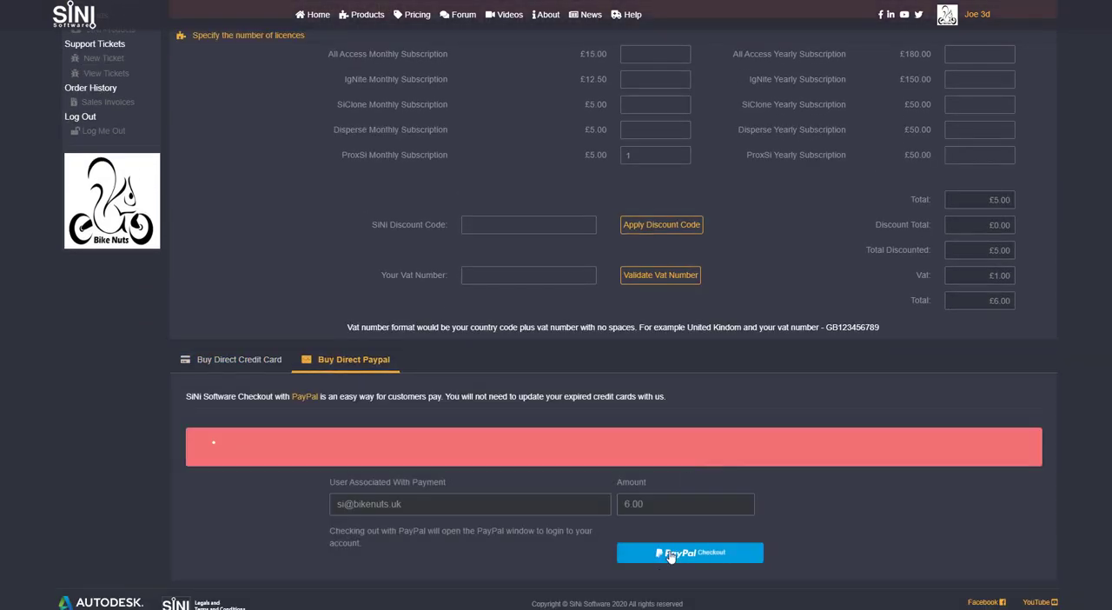
left_click(689, 552)
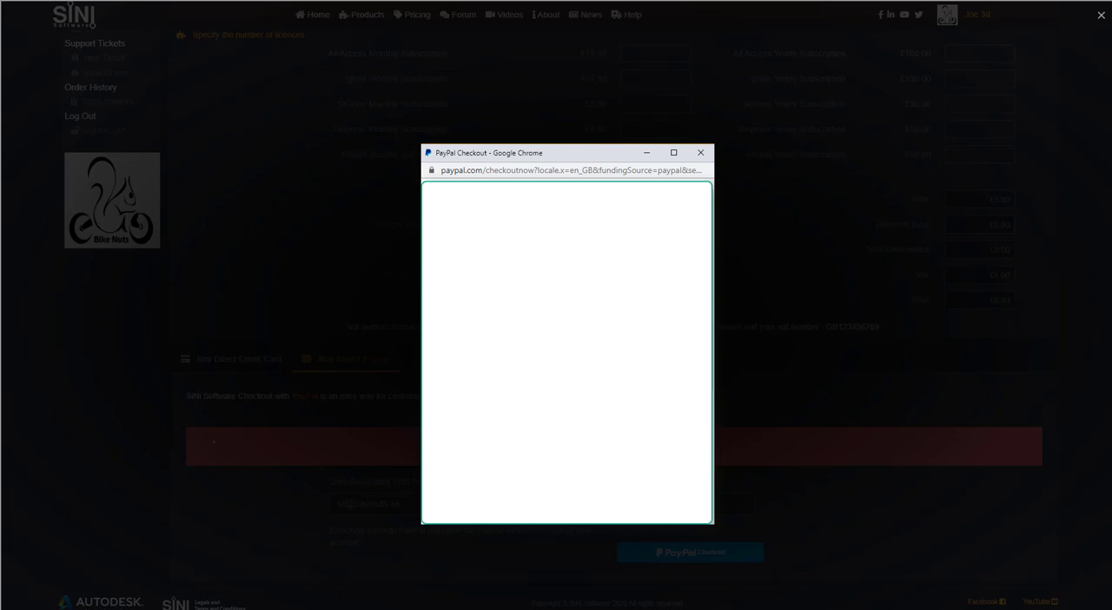
left_click(700, 153)
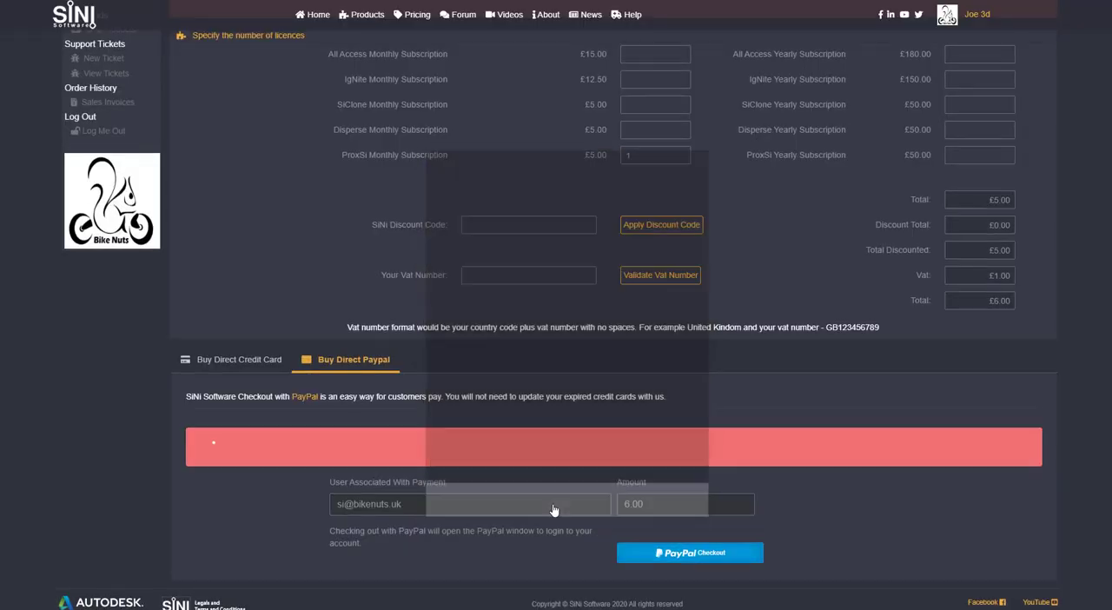
left_click(689, 553)
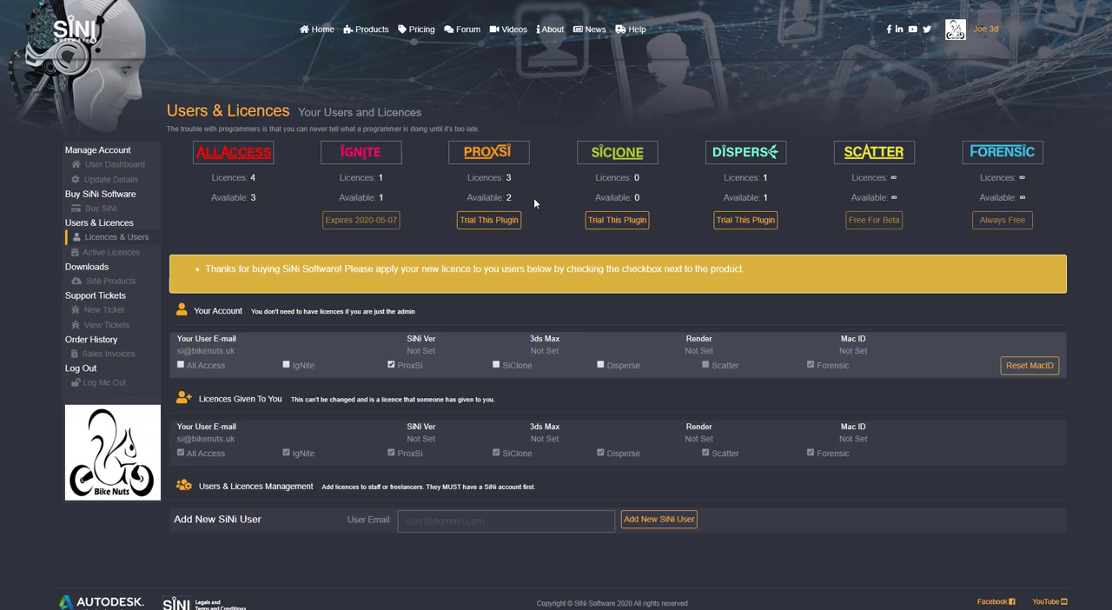
mouse_move(3, 215)
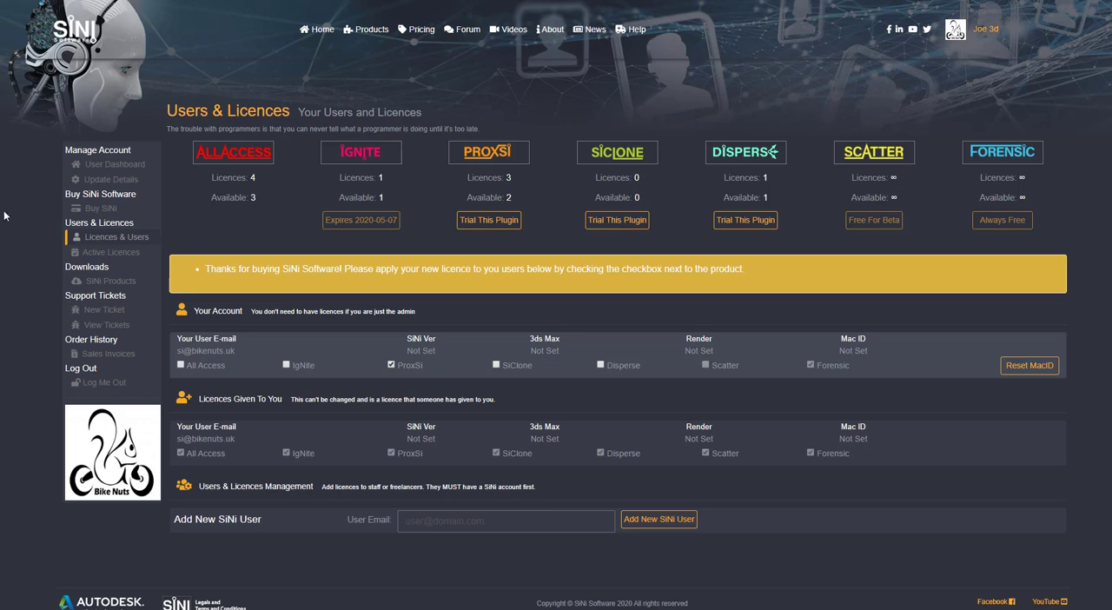
mouse_move(532, 313)
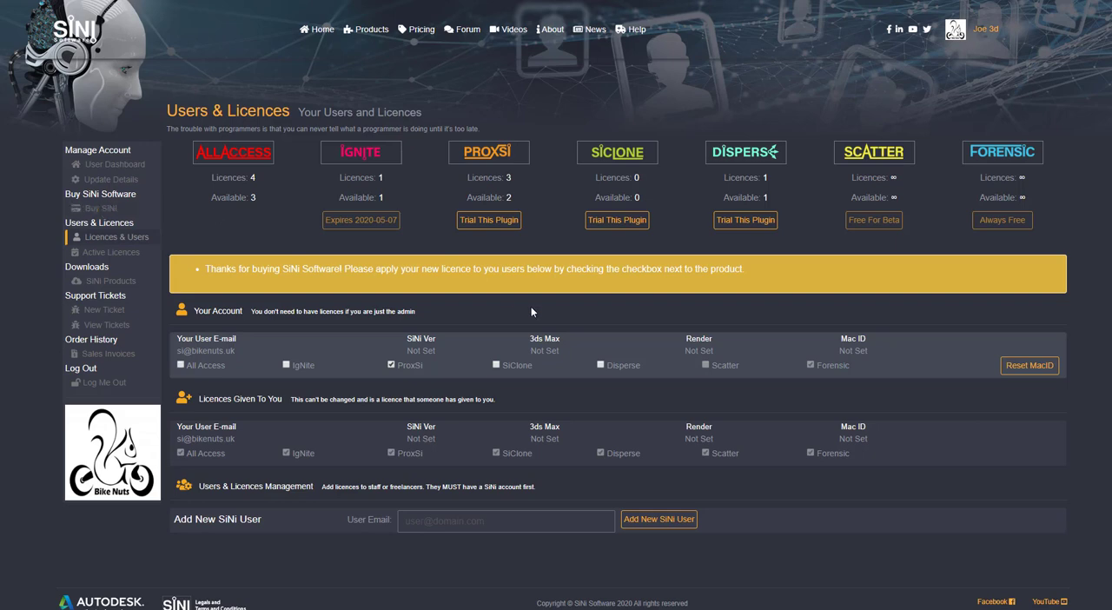
Return to the Buy SiNi page and review the PayPal and Credit Card payment options.
left_click(101, 207)
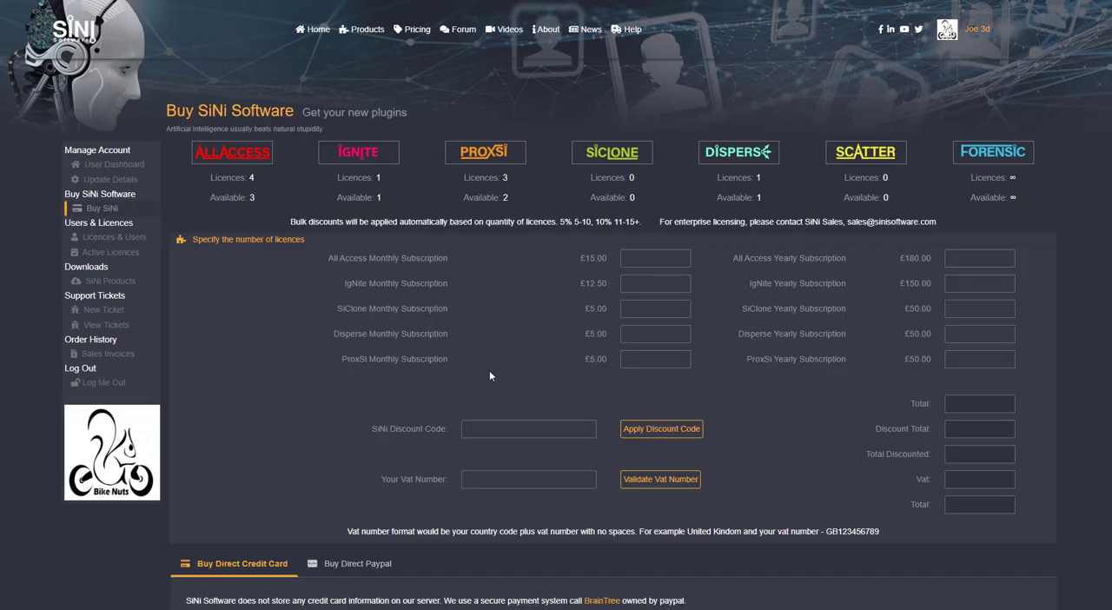
scroll("down", 3)
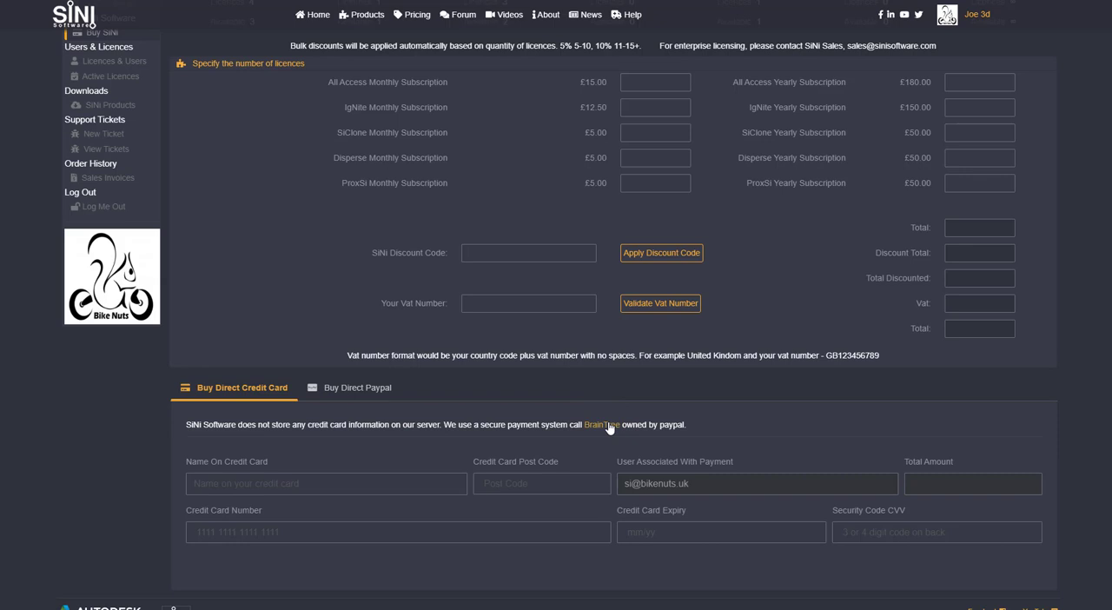
left_click(356, 387)
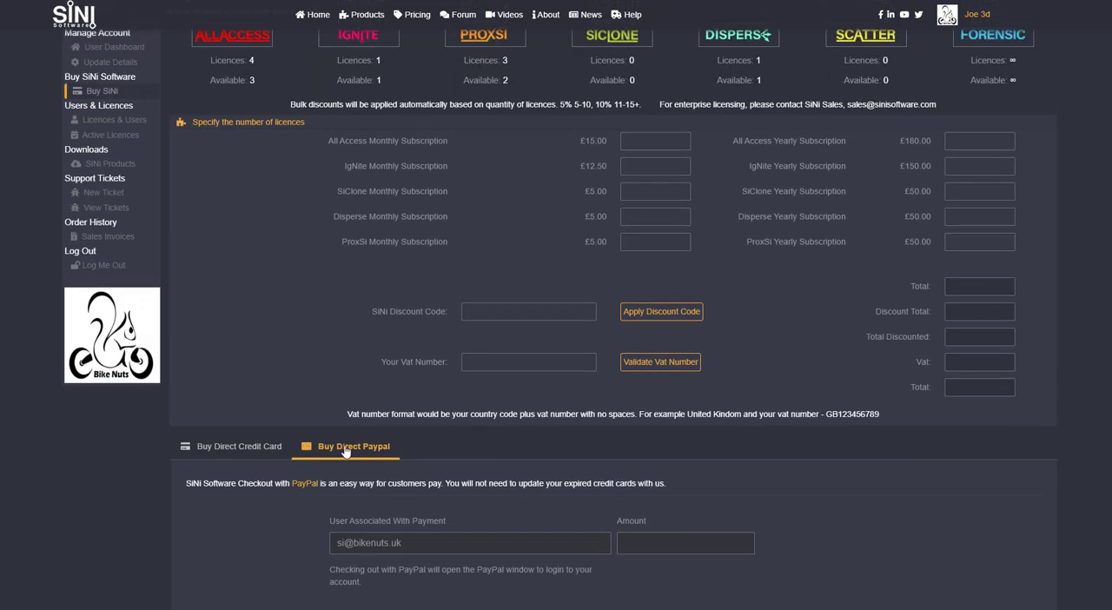
left_click(239, 445)
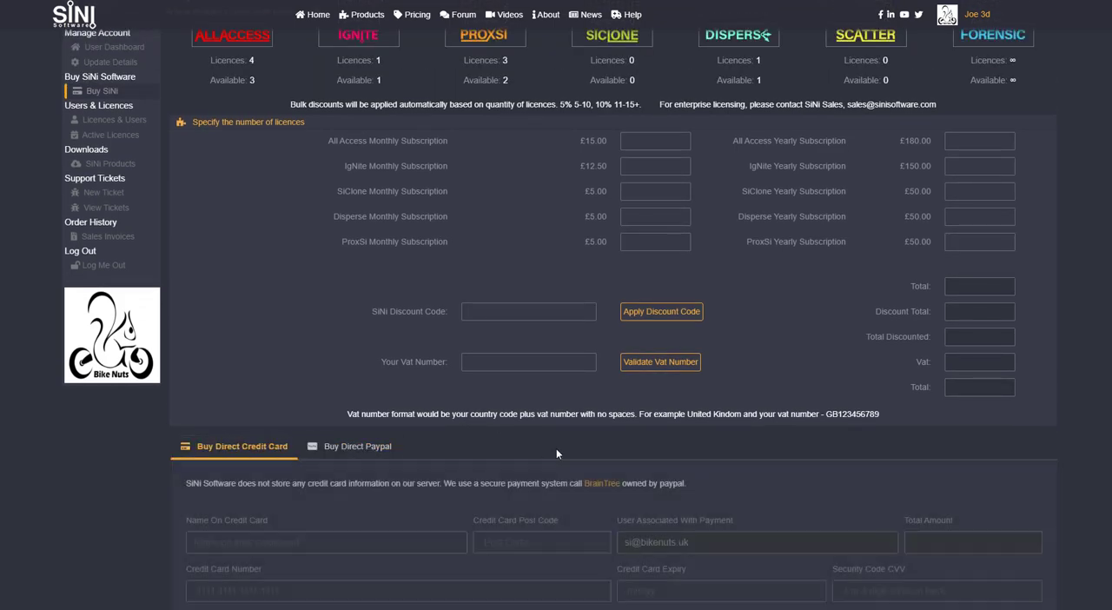
scroll("down", 3)
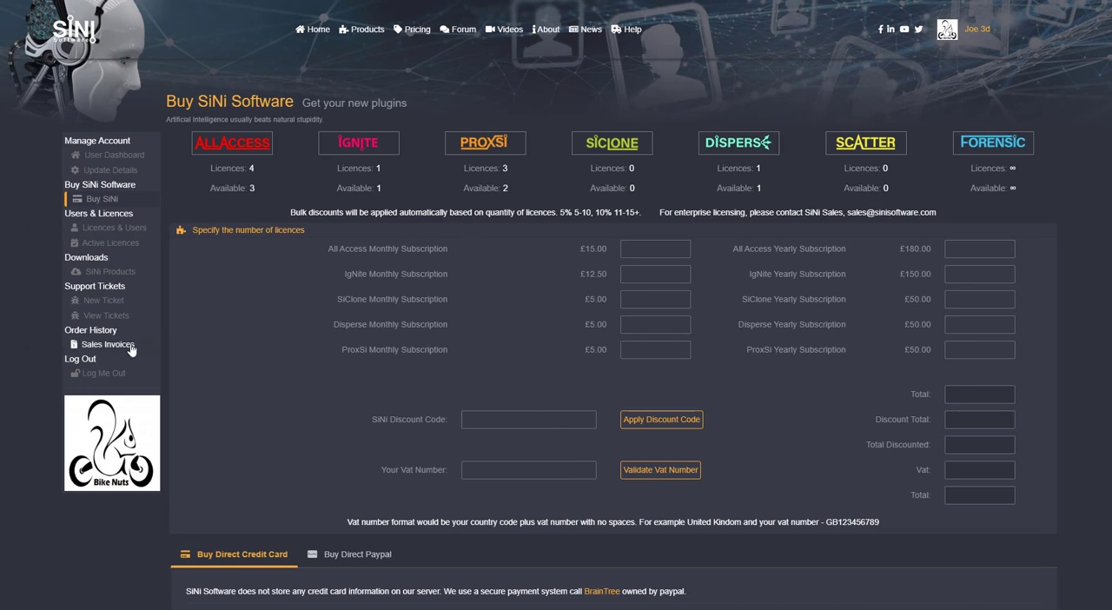
Go to Sales Invoices and view the PDF for PayPal invoice 4645.
left_click(104, 344)
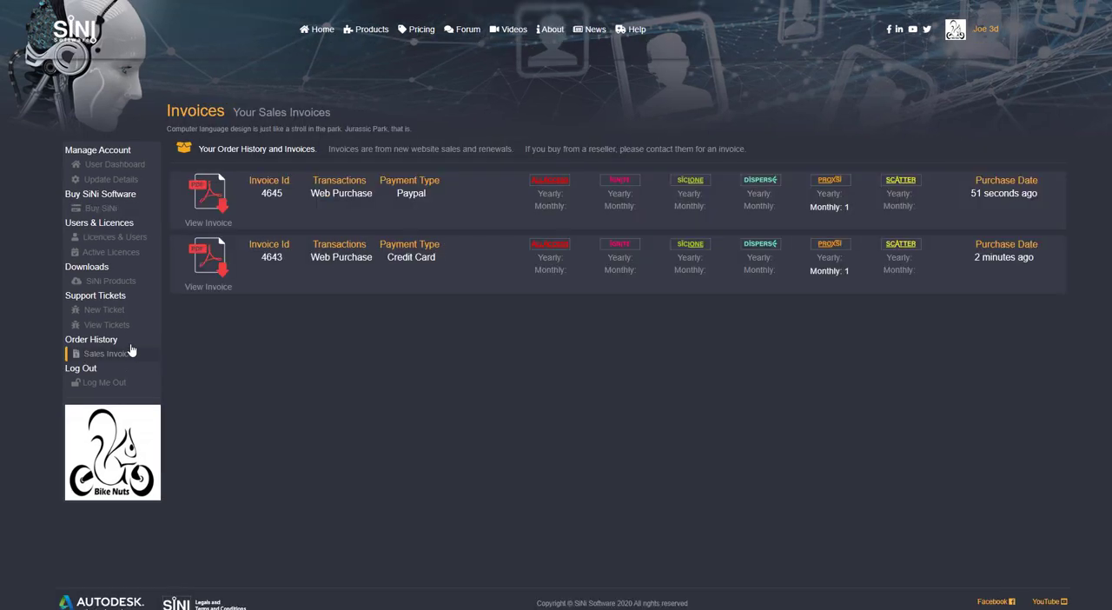
mouse_move(763, 220)
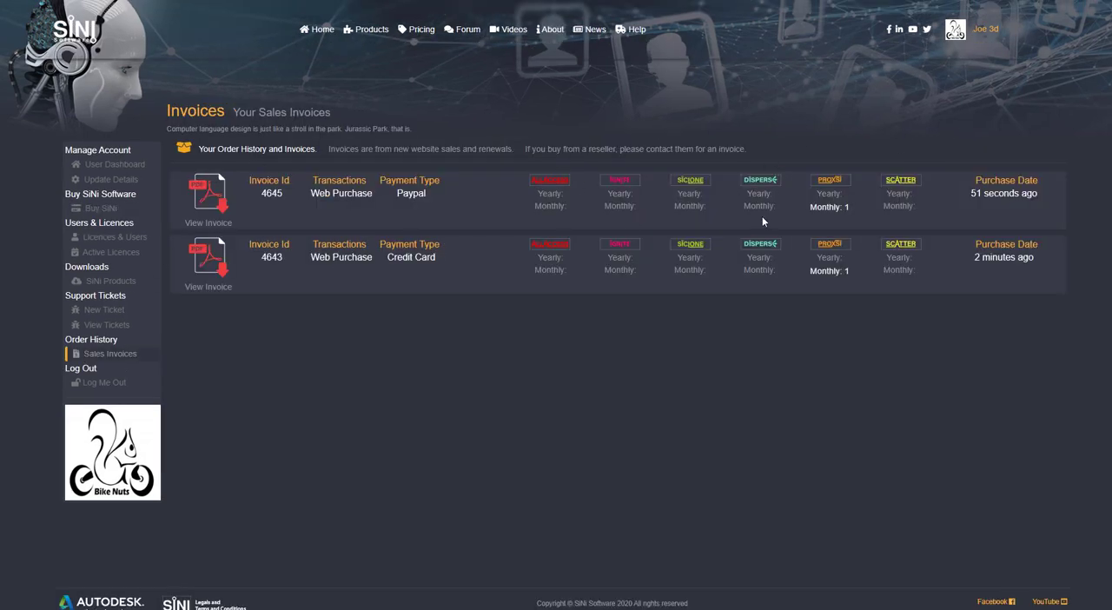
mouse_move(348, 203)
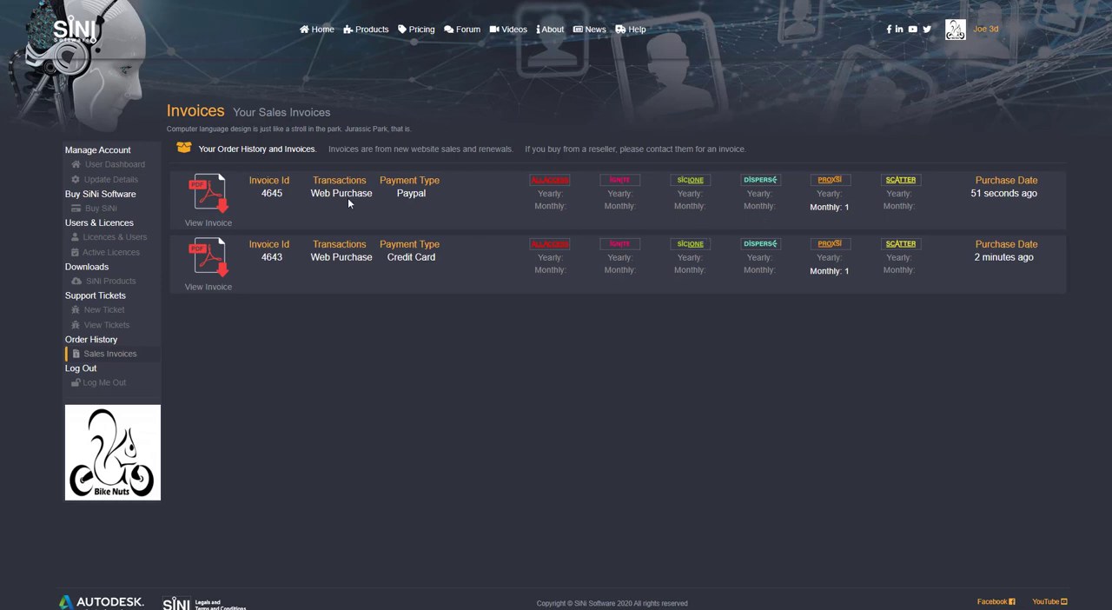
left_click(209, 193)
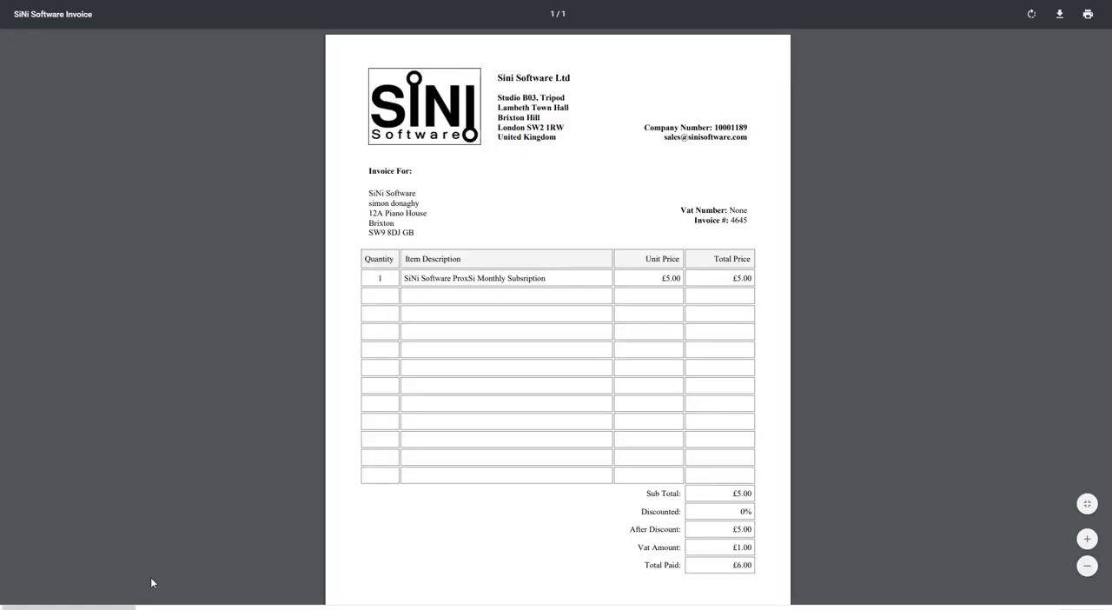
mouse_move(531, 330)
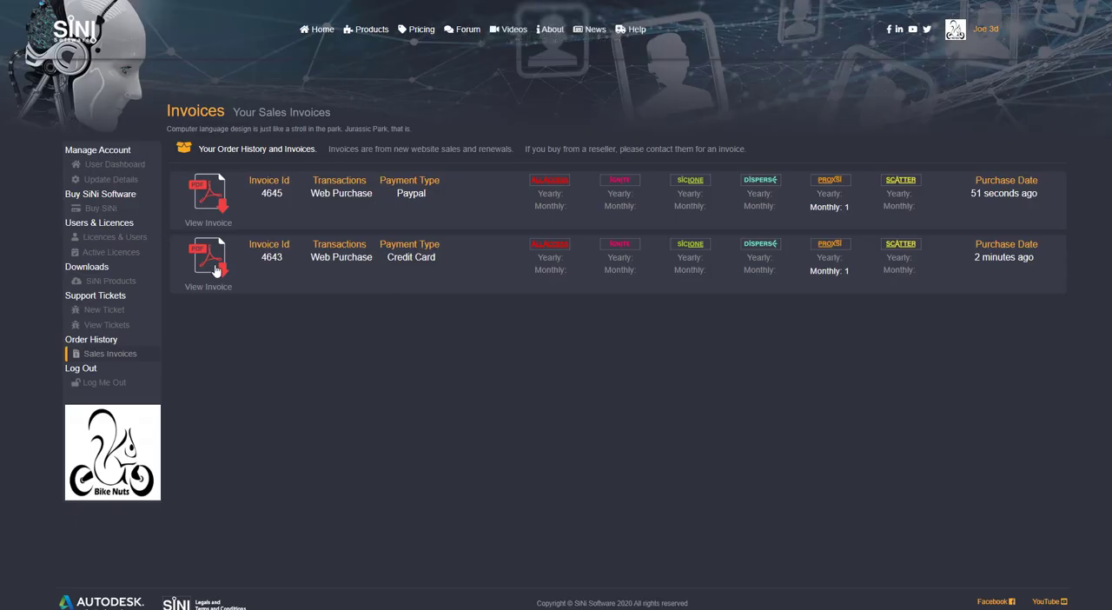
double_click(353, 257)
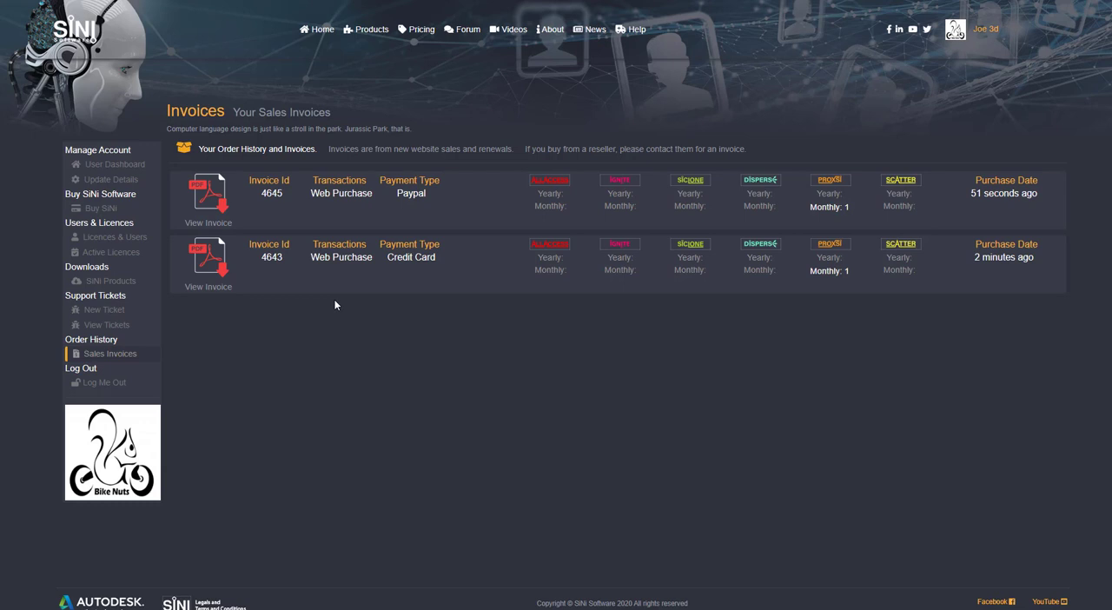
mouse_move(320, 233)
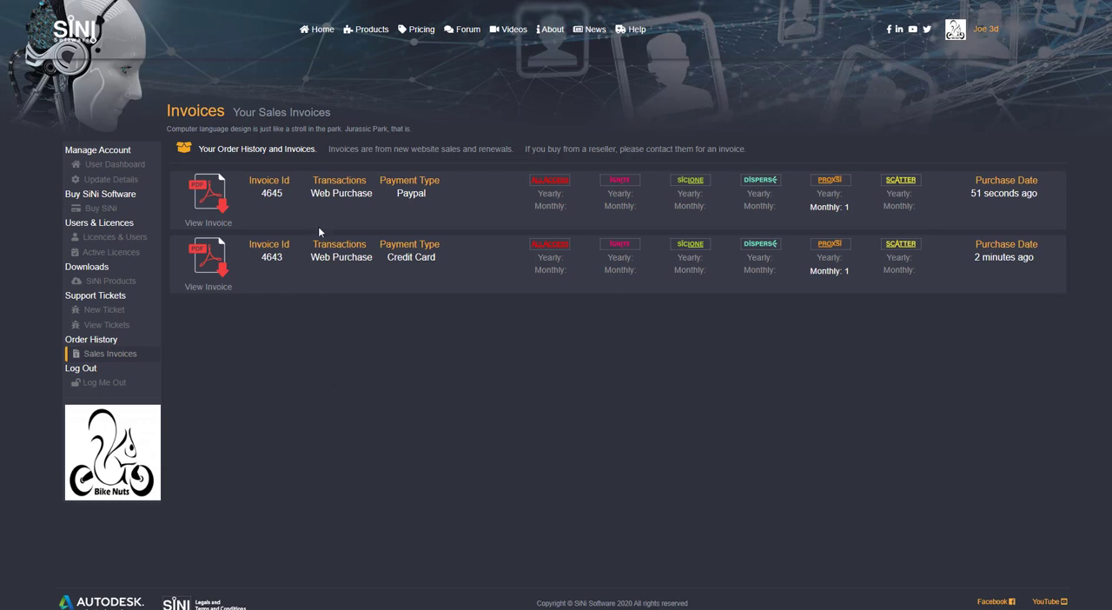
double_click(341, 257)
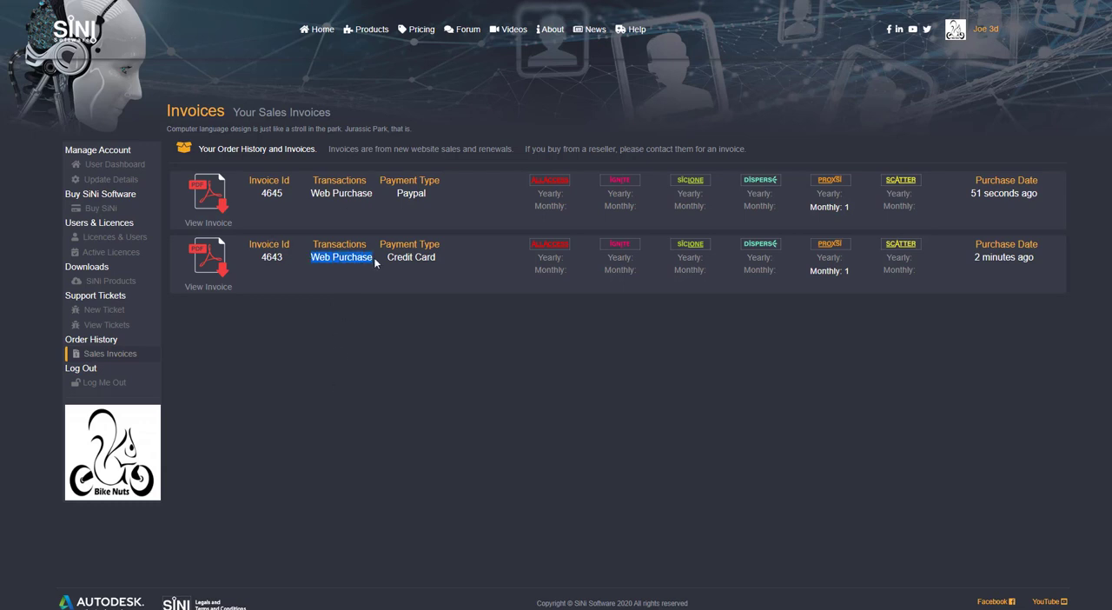
mouse_move(224, 536)
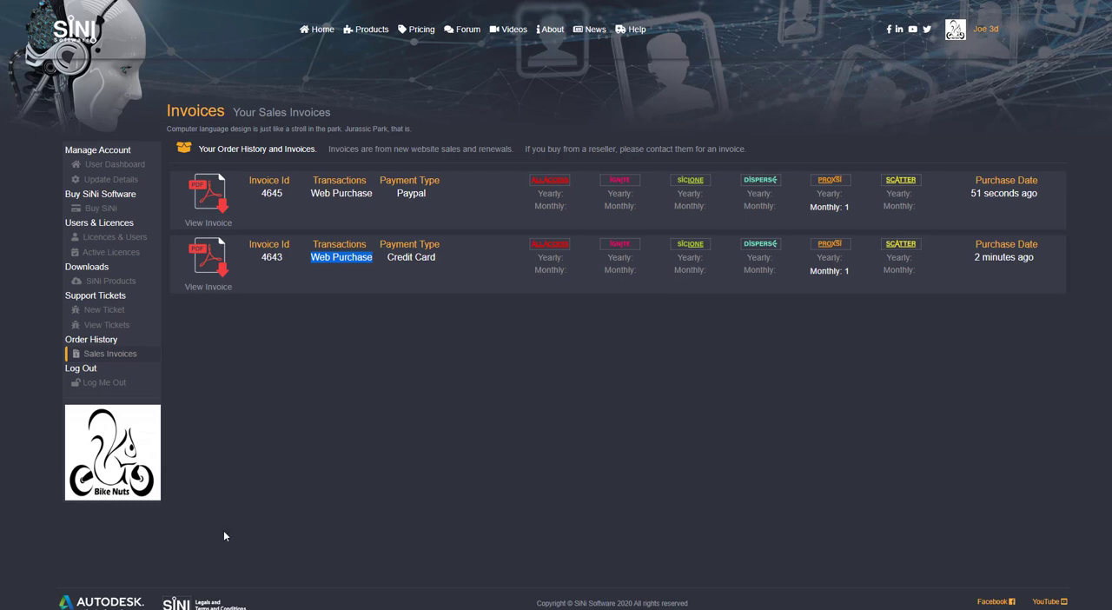